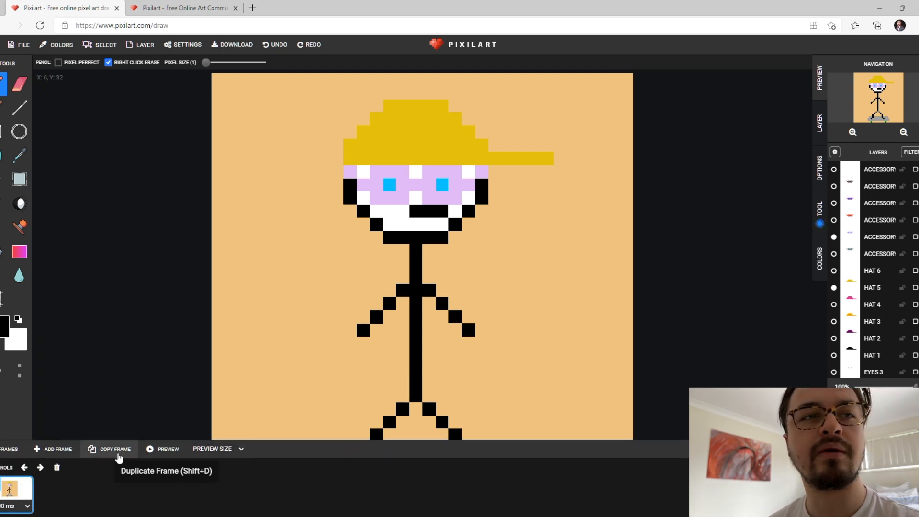
Duplicate the frame and redraw a raised arm on frame 3 of the stick figure.
left_click(115, 448)
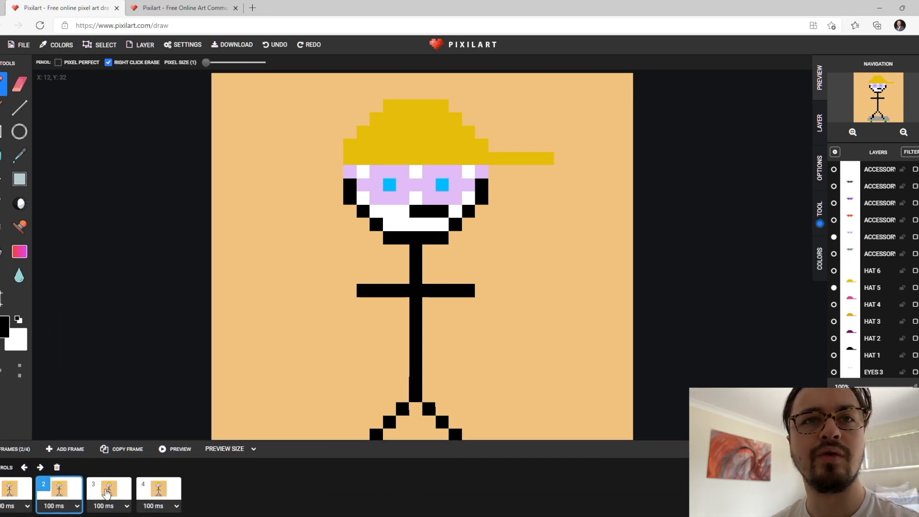
left_click(108, 491)
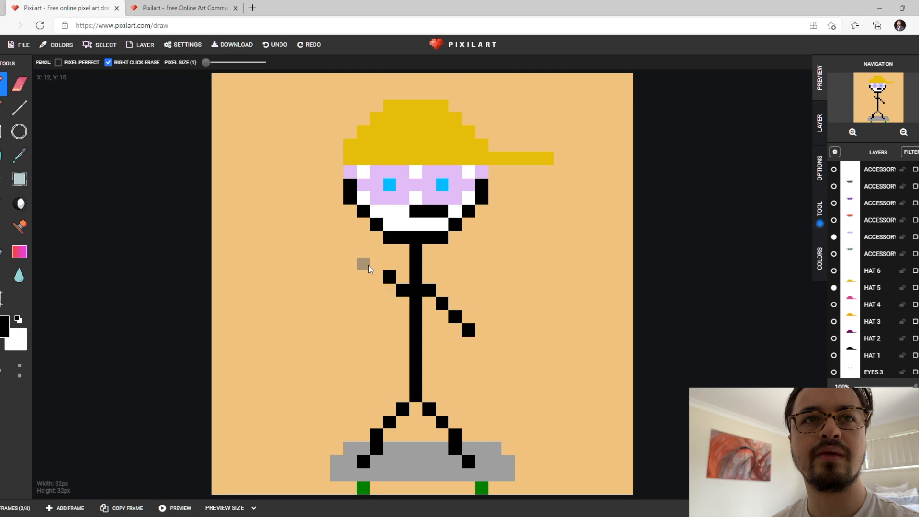
left_click(363, 249)
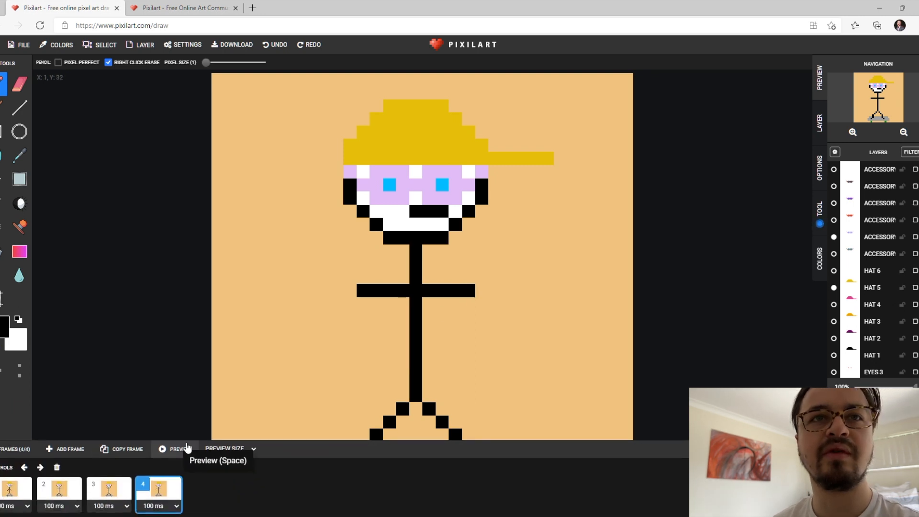
Play the four-frame animation, adjust layer visibility and select frame 4 showing only the figure.
left_click(174, 448)
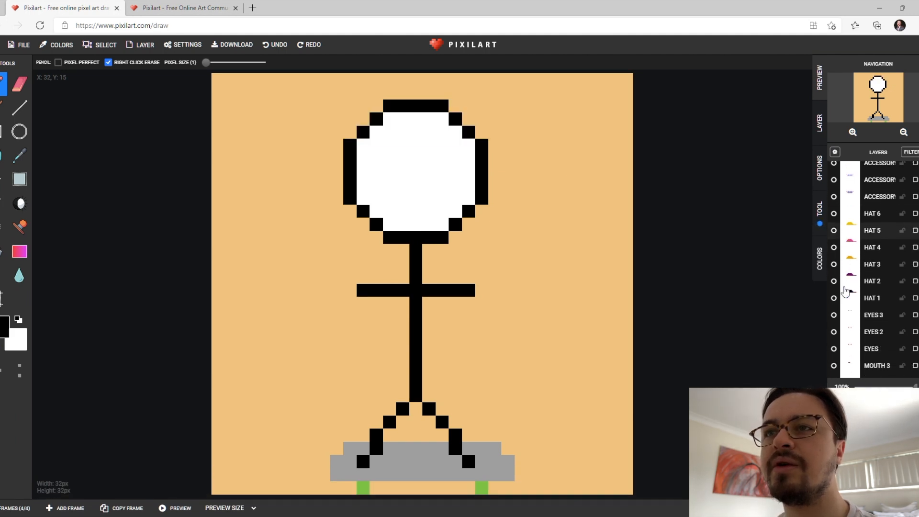
scroll("down", 3)
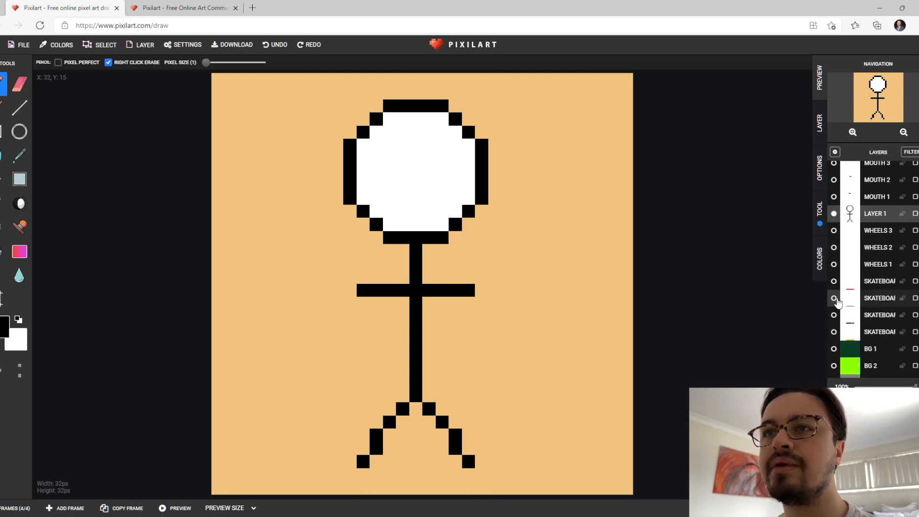
scroll("down", 3)
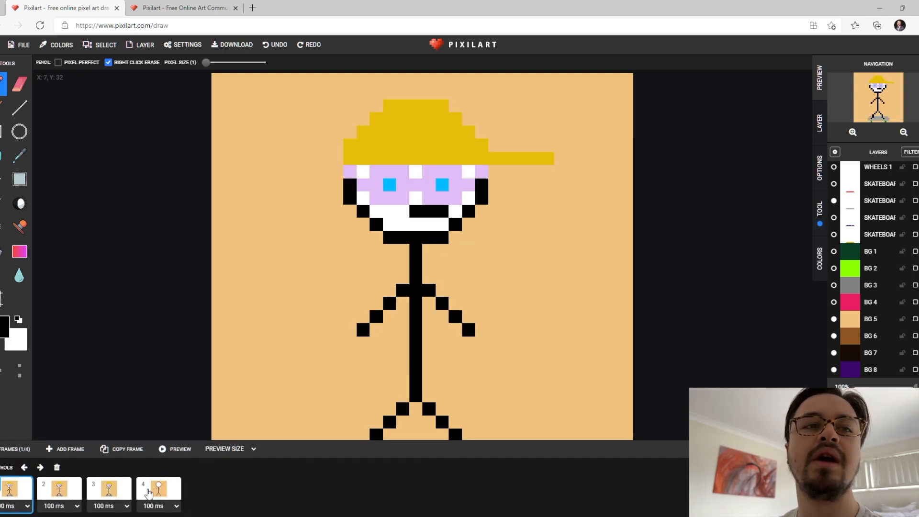
left_click(158, 489)
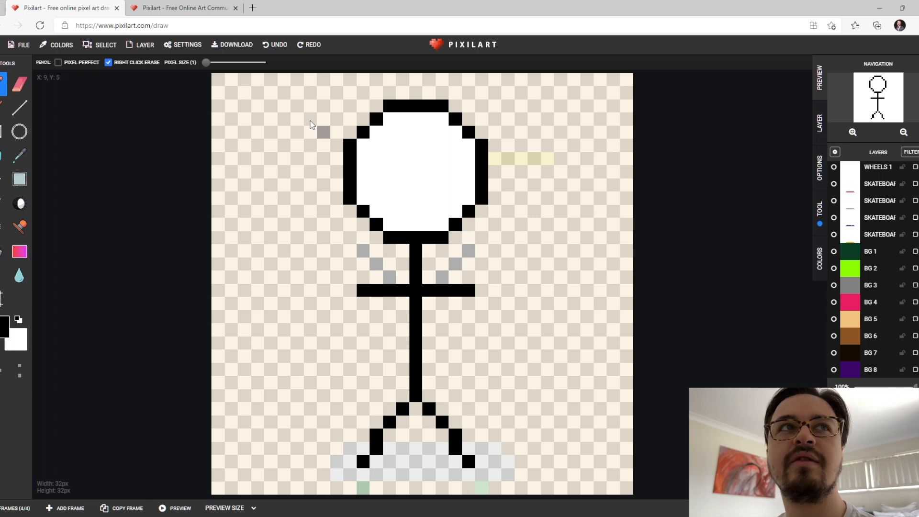
Resize the canvas to 400 by 400 pixels with Resize Contents enabled.
left_click(20, 46)
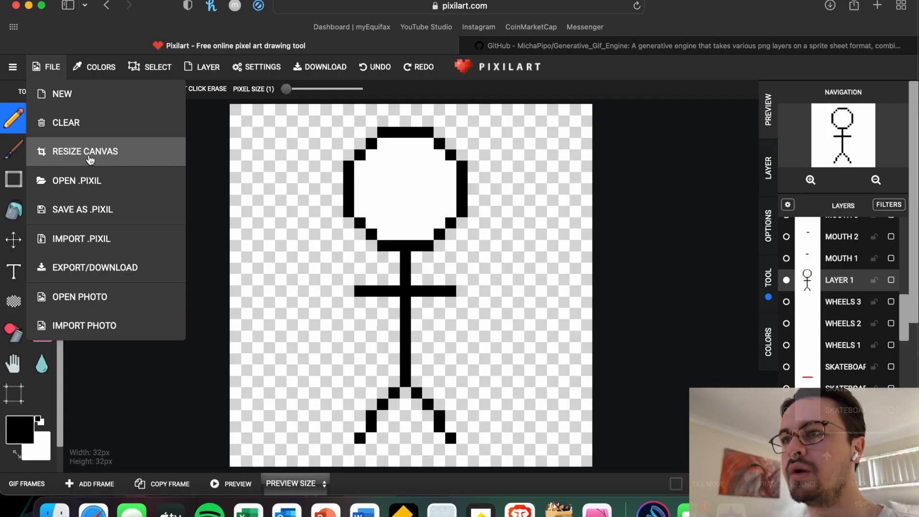
left_click(84, 151)
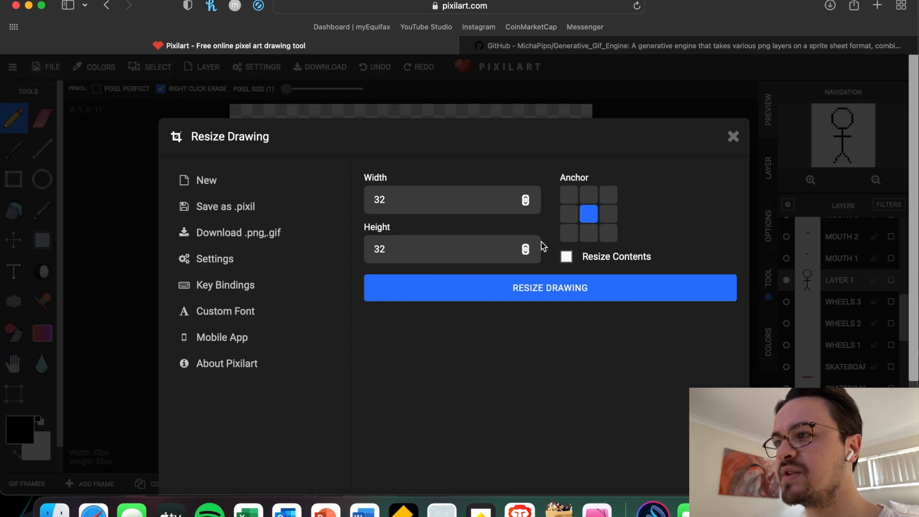
left_click(567, 257)
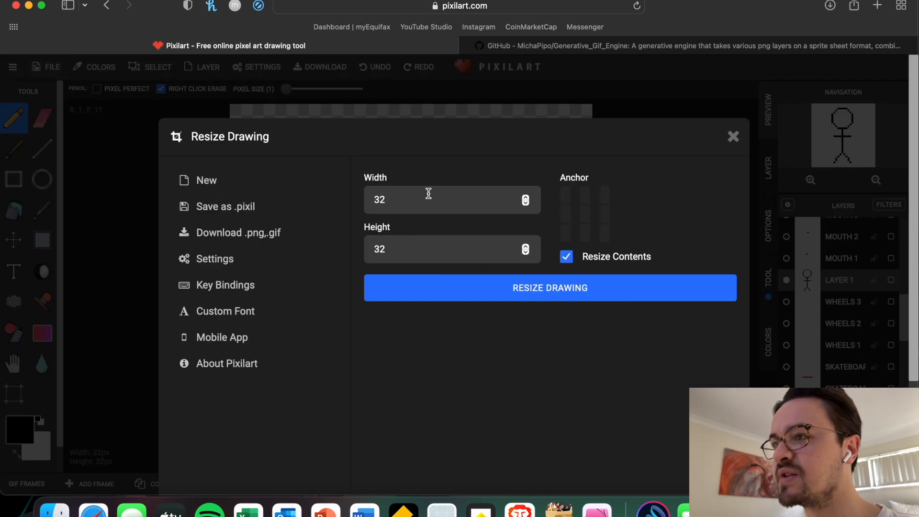
type("4")
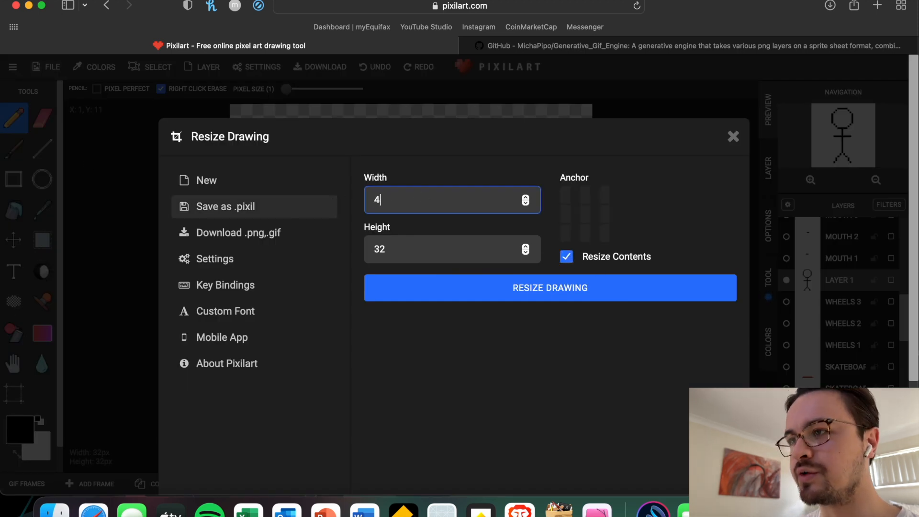
type("400")
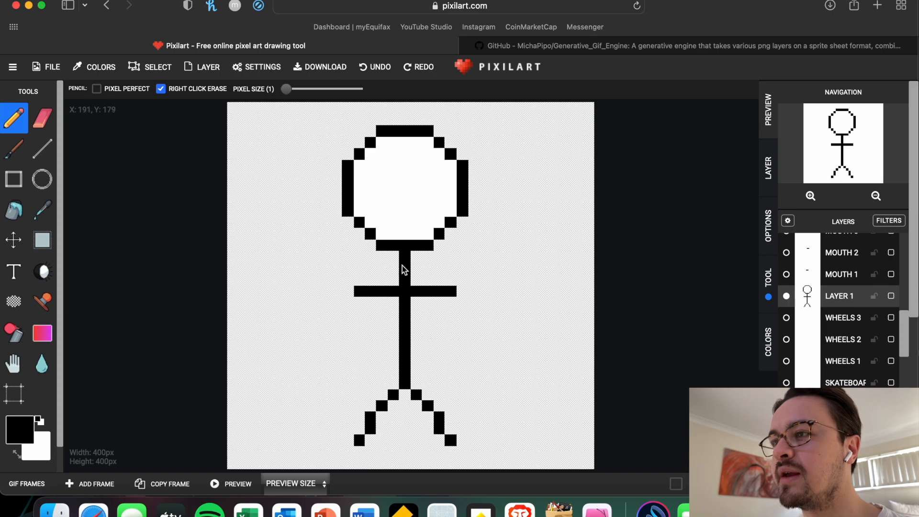
mouse_move(247, 203)
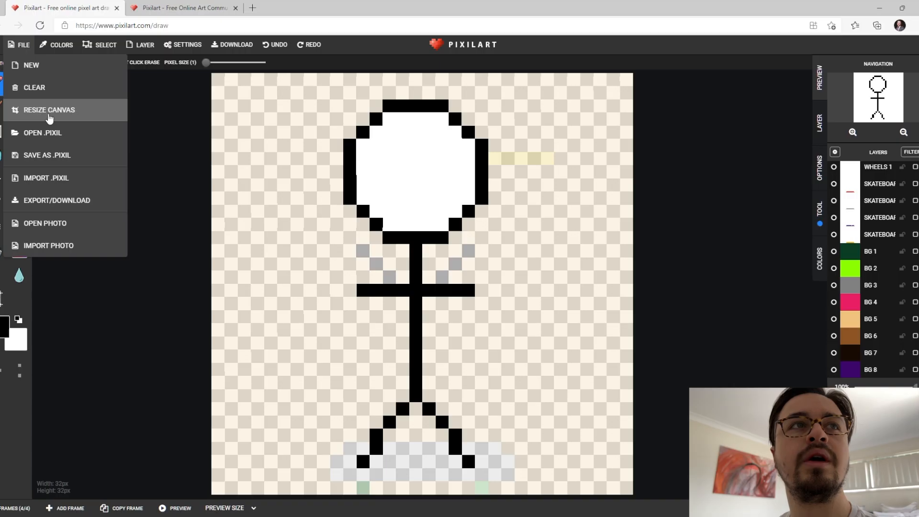
mouse_move(74, 203)
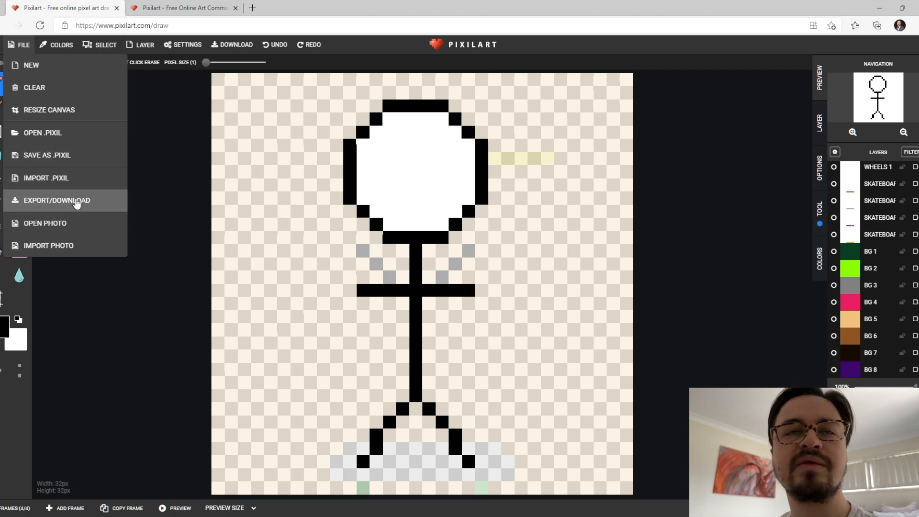
Export the drawing as a sprite sheet, return to frame 1 and reopen the download options.
left_click(56, 200)
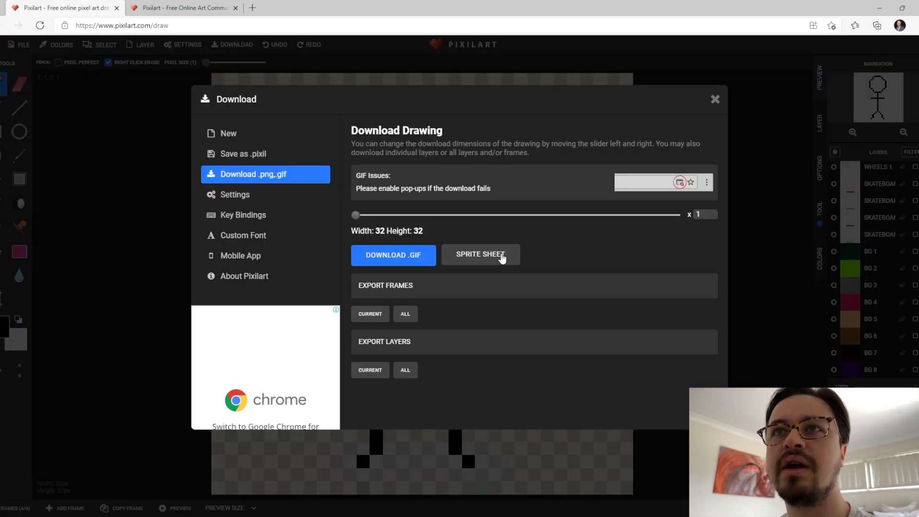
left_click(716, 98)
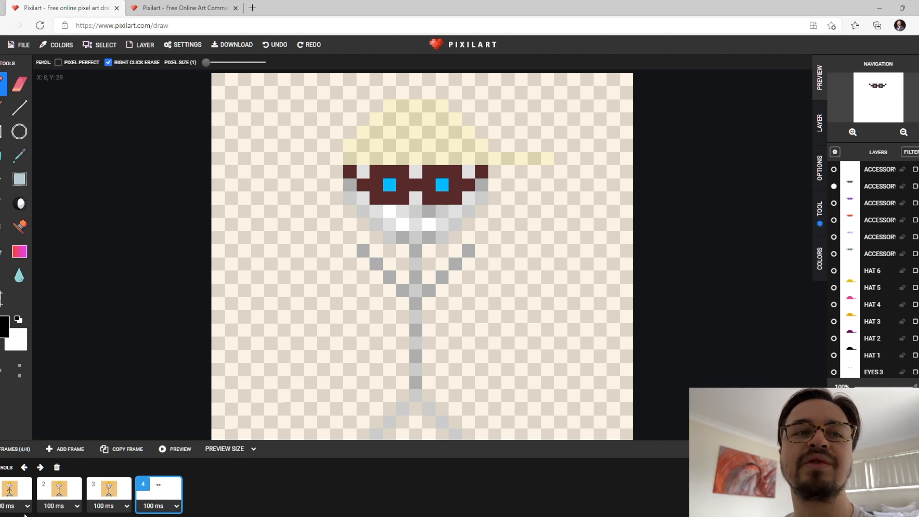
left_click(60, 489)
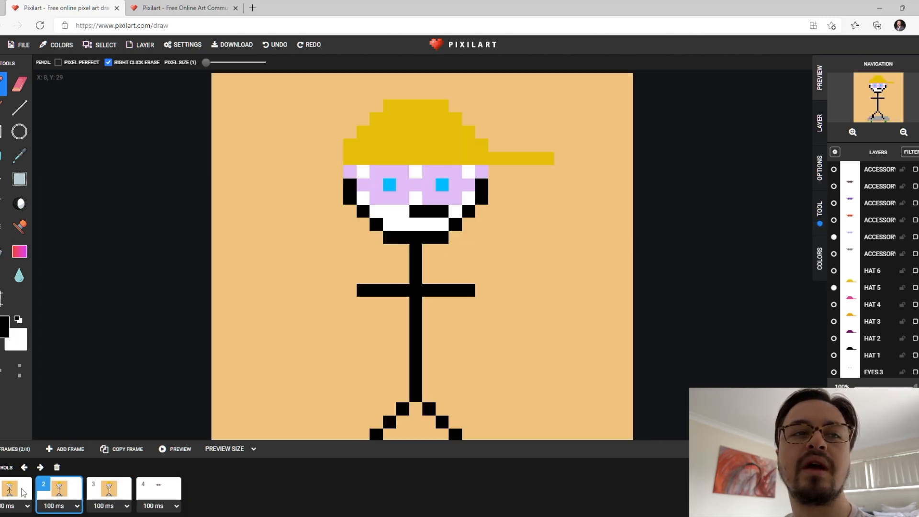
left_click(21, 44)
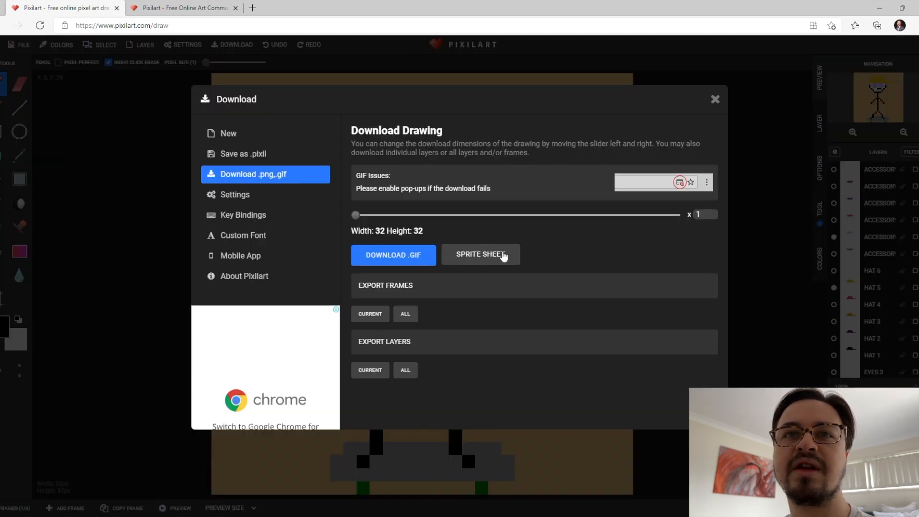
mouse_move(655, 226)
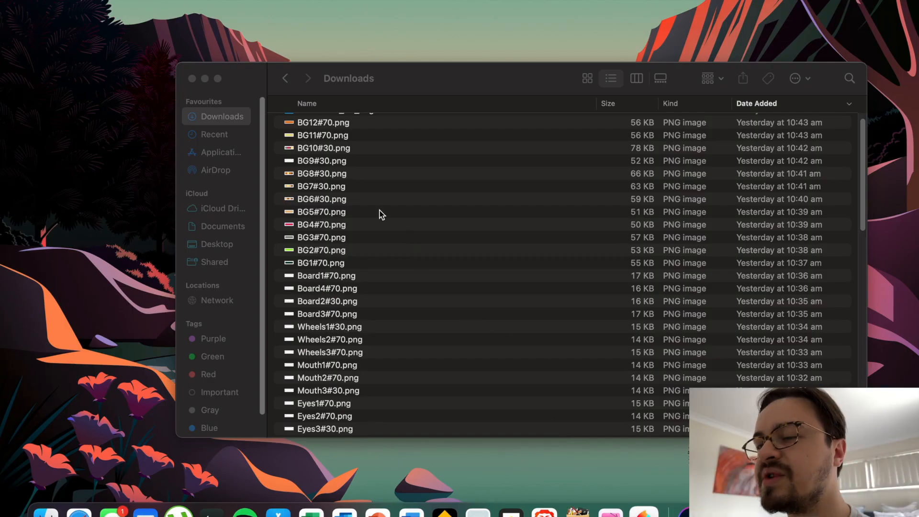
Preview the Hat1#70.png and MovingMan1#100.png sprite sheets in the Downloads folder.
scroll("down", 3)
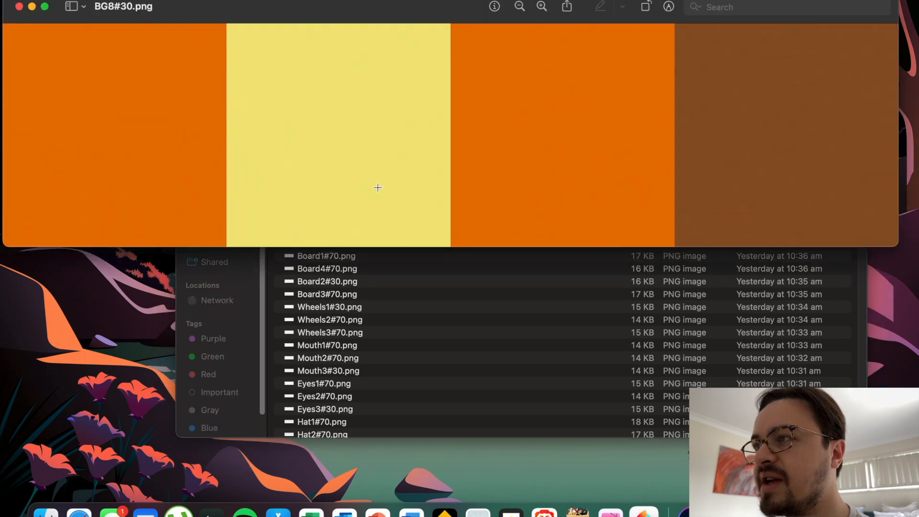
mouse_move(735, 144)
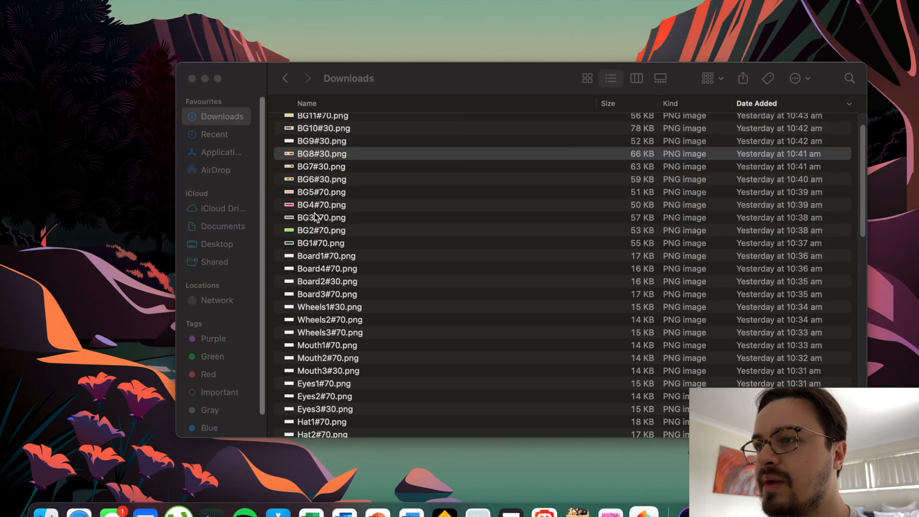
scroll("down", 3)
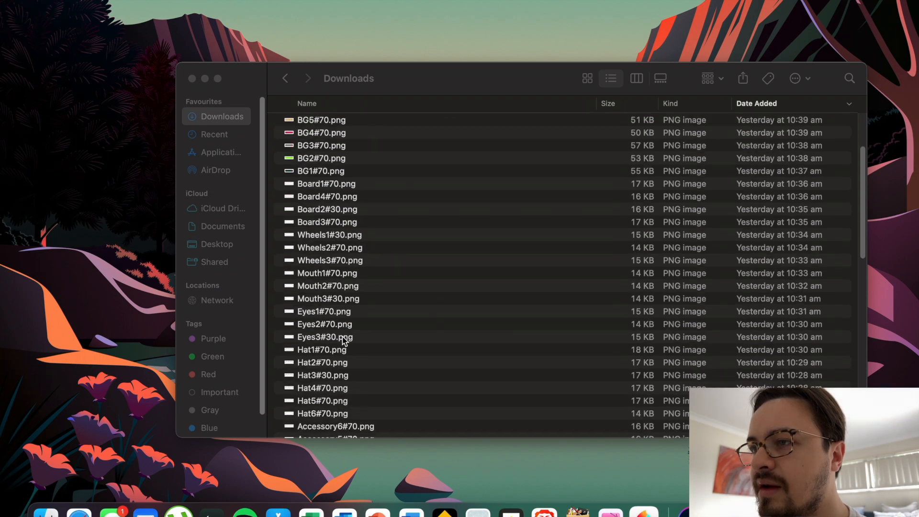
left_click(321, 350)
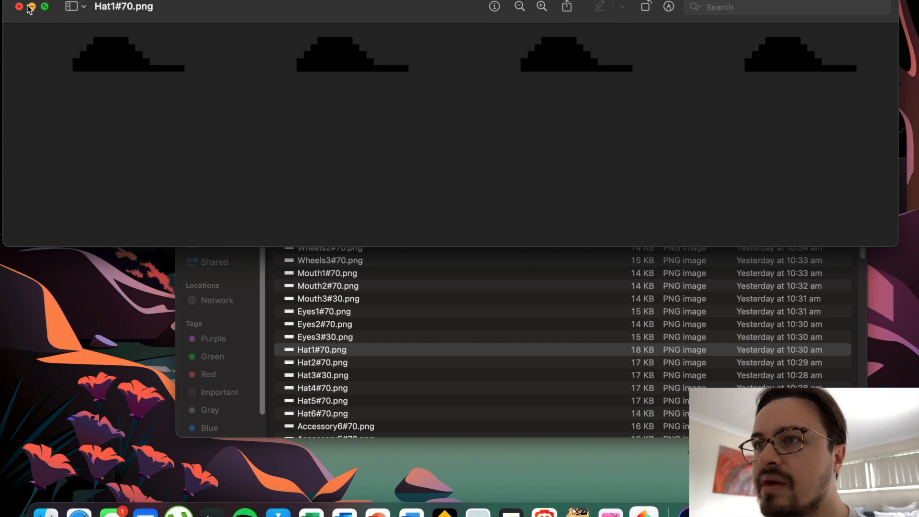
left_click(15, 9)
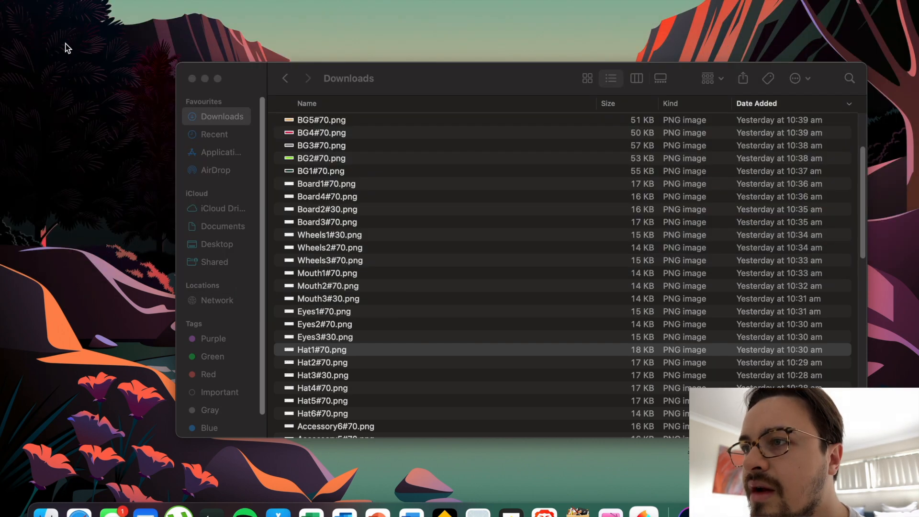
scroll("down", 3)
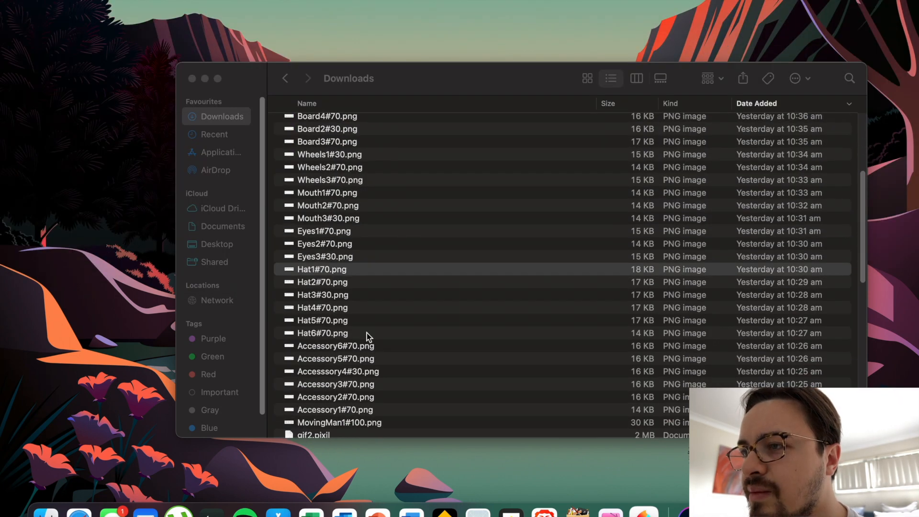
left_click(339, 422)
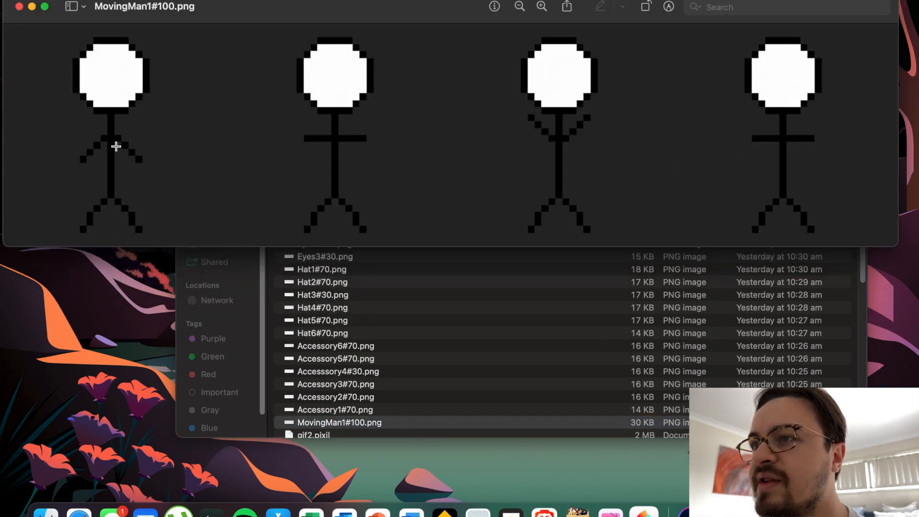
mouse_move(315, 141)
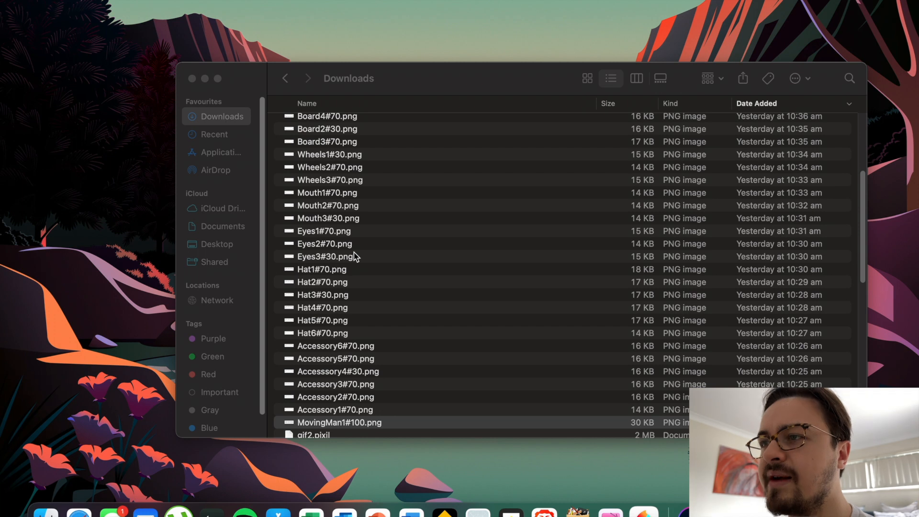
mouse_move(350, 226)
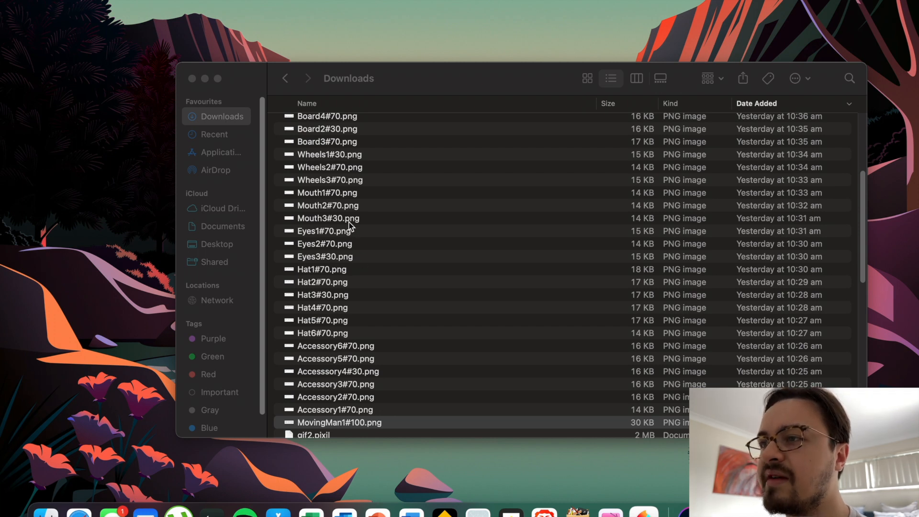
mouse_move(348, 216)
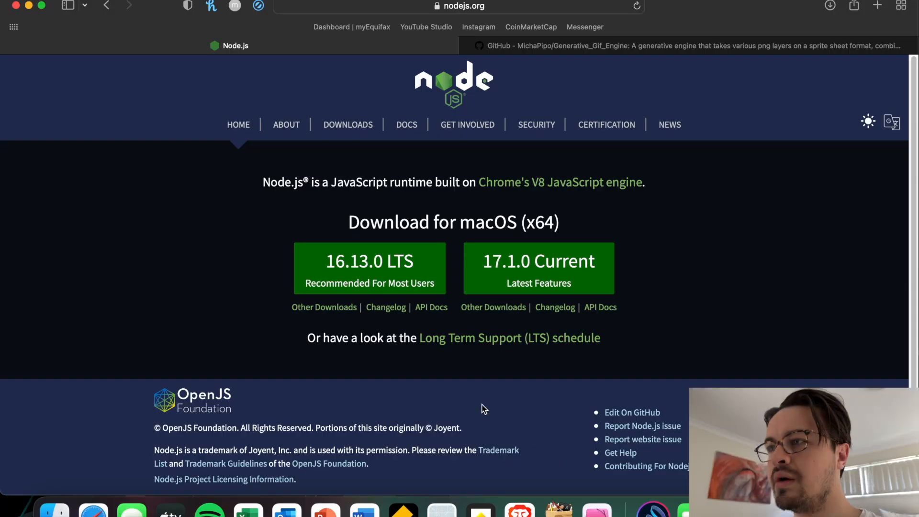
mouse_move(377, 285)
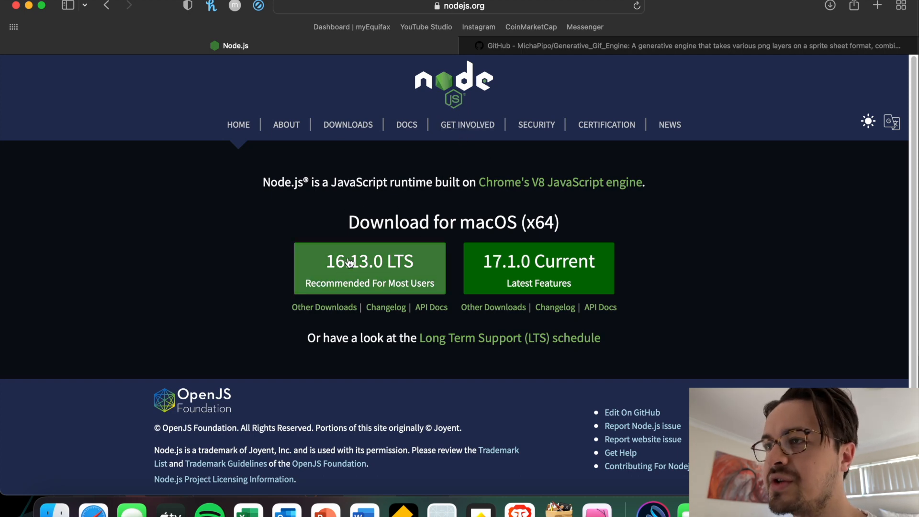
mouse_move(382, 269)
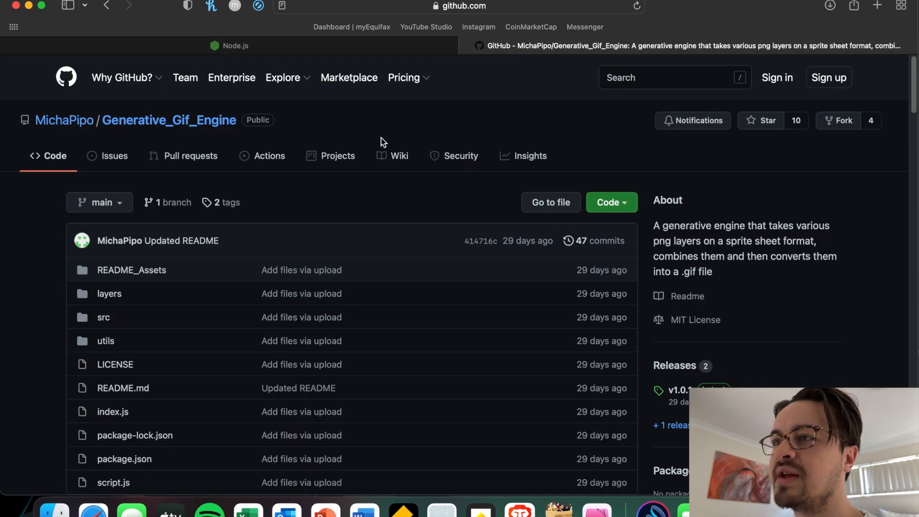
mouse_move(211, 185)
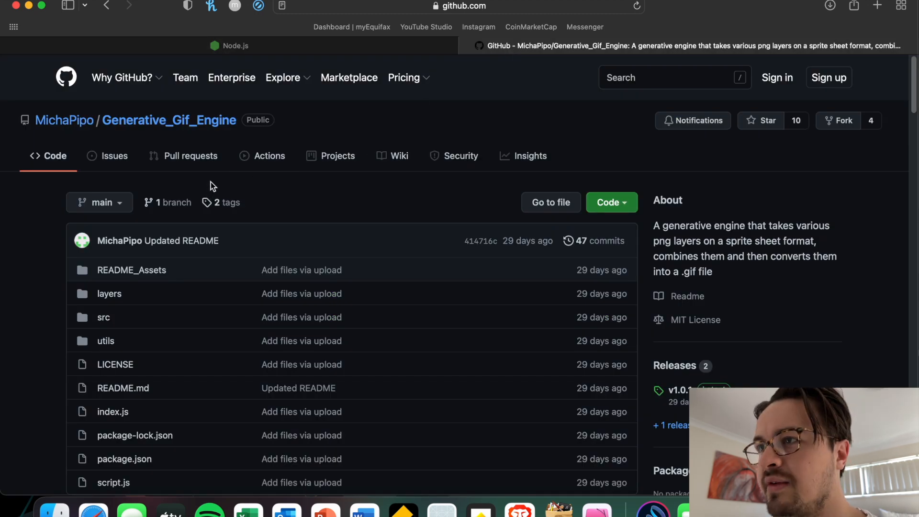
mouse_move(228, 188)
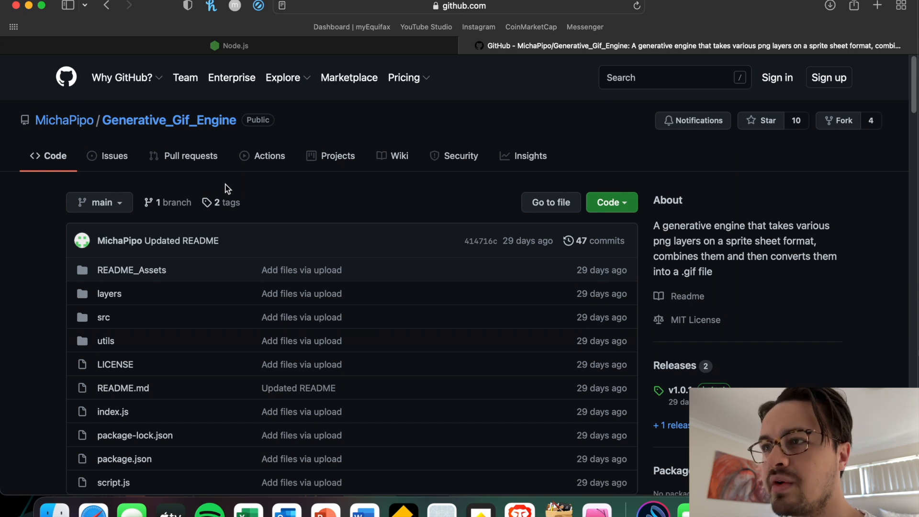
Download the Generative_Gif_Engine repository as a ZIP from the Code menu.
scroll("down", 3)
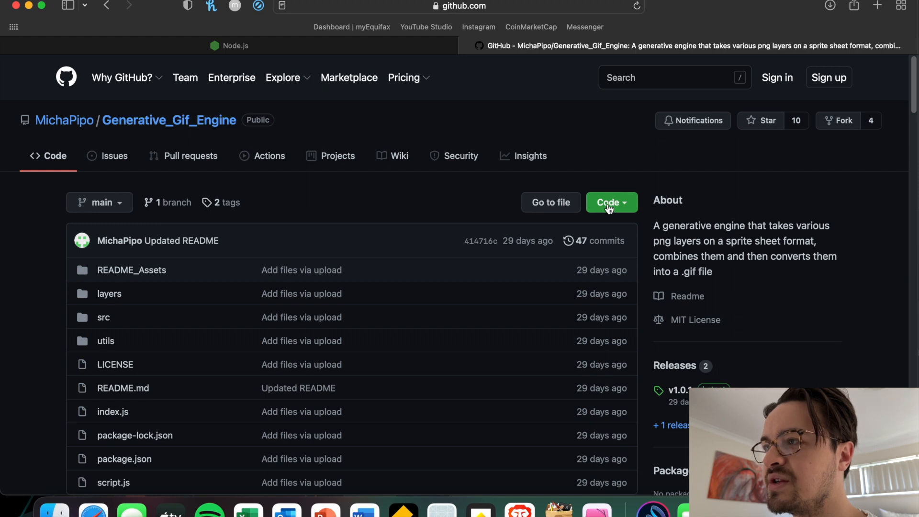
left_click(612, 202)
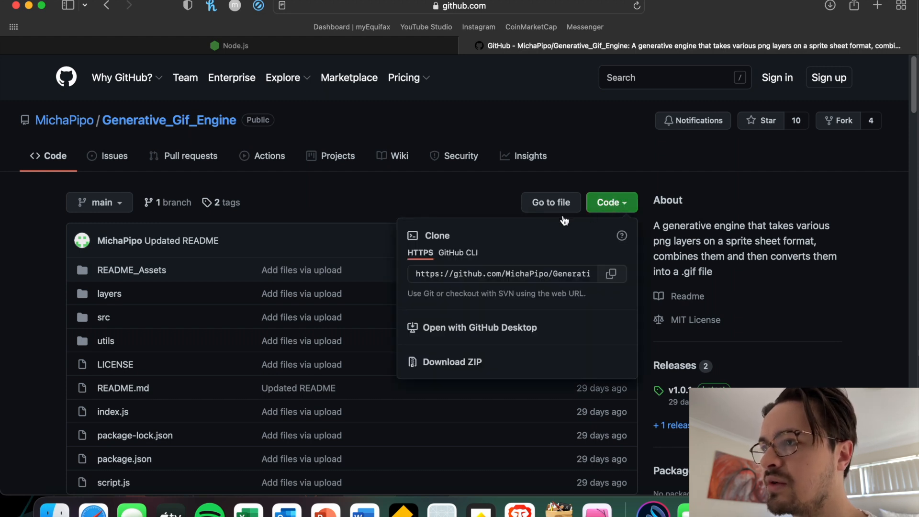
left_click(452, 362)
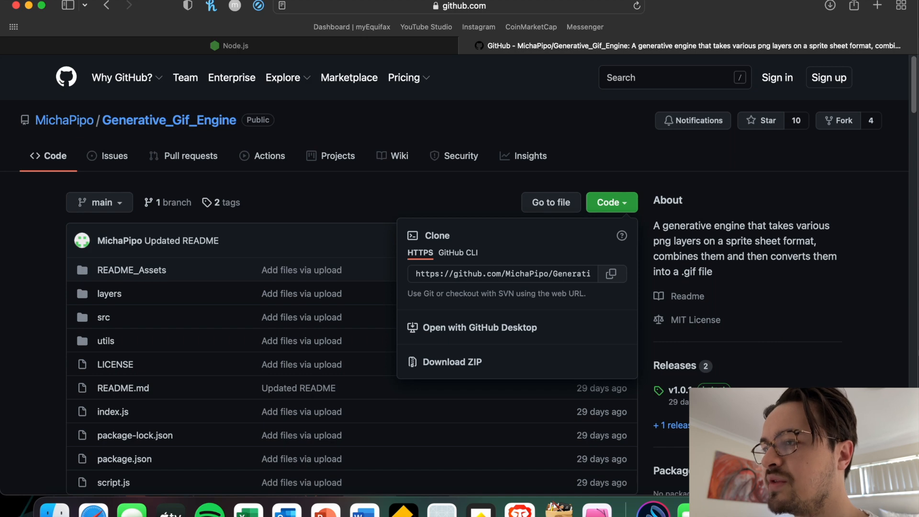
left_click(452, 362)
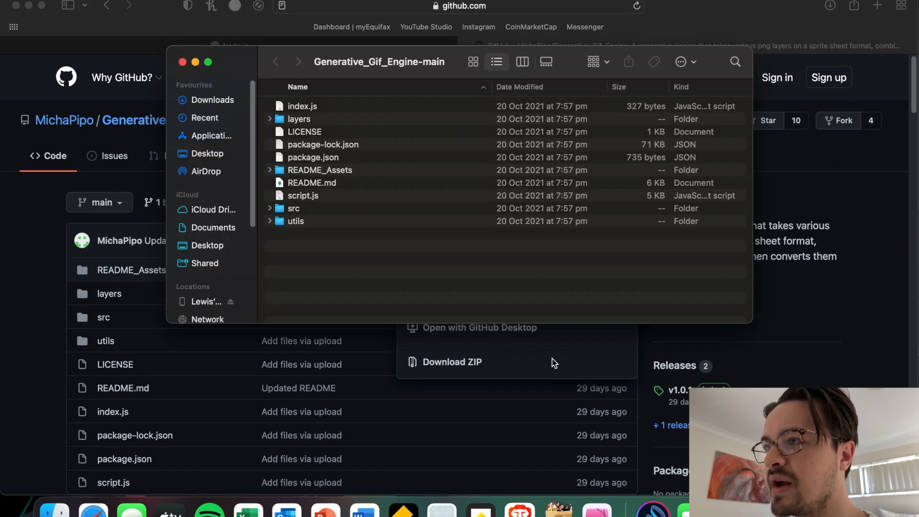
mouse_move(225, 94)
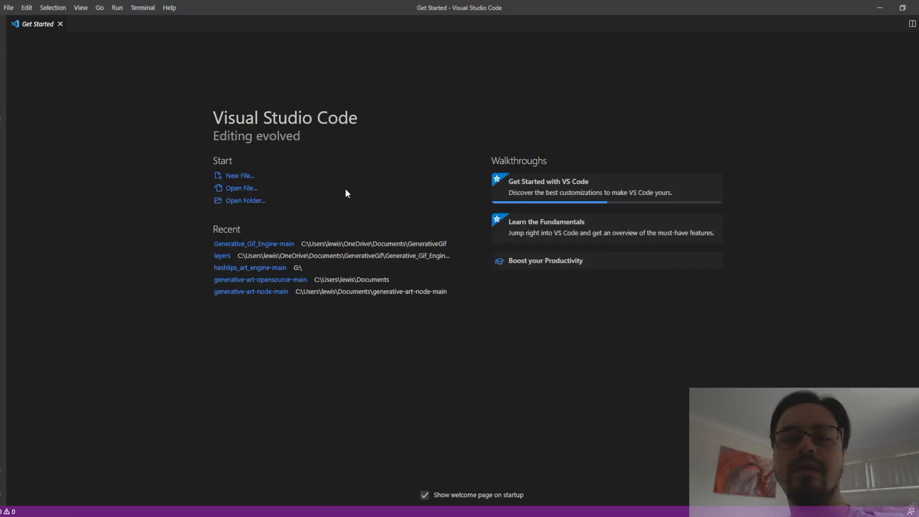
mouse_move(268, 212)
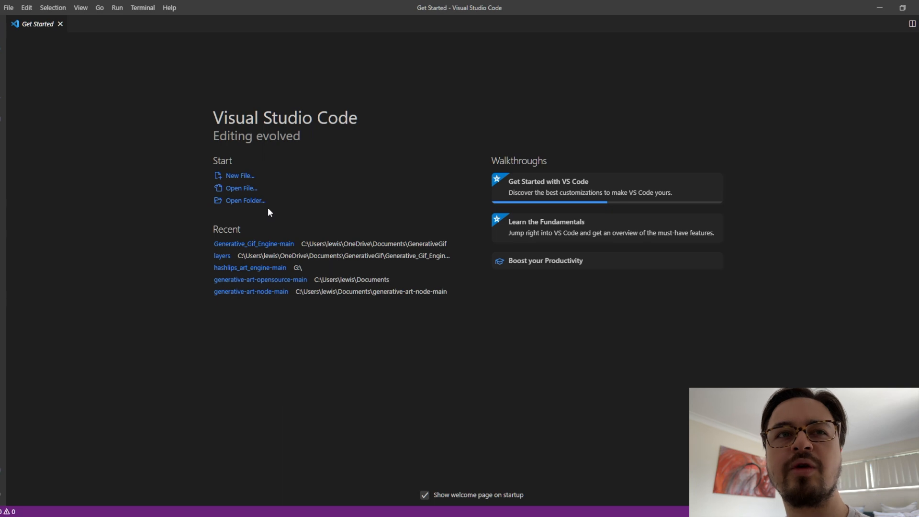
mouse_move(285, 225)
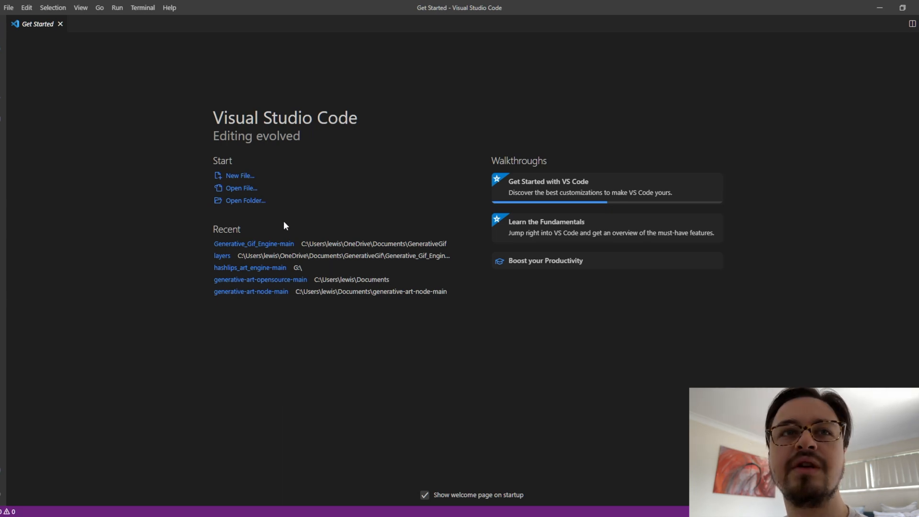
mouse_move(286, 247)
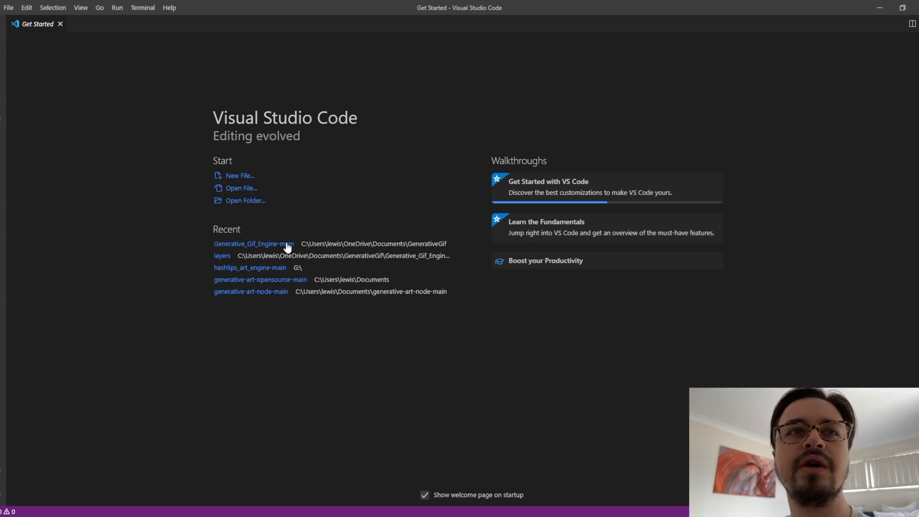
mouse_move(331, 225)
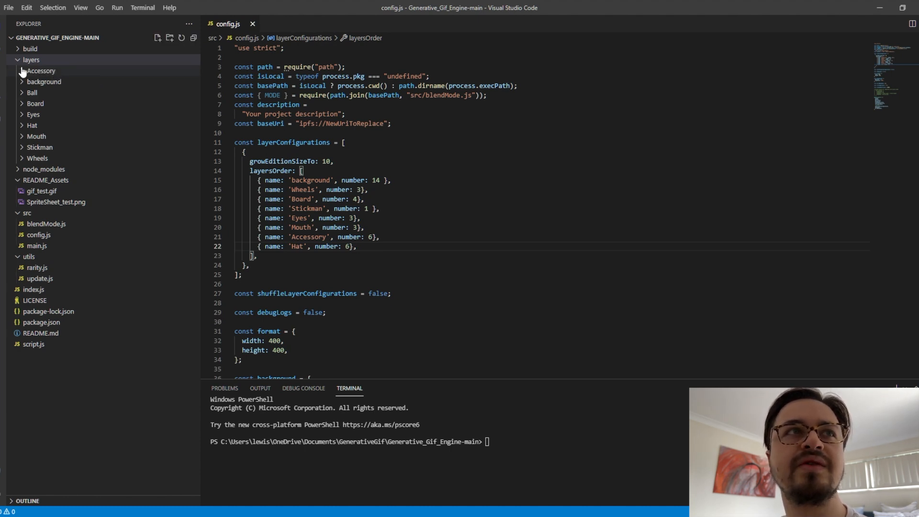
Preview Accessory and background layer images including Accessory2#70.png, then collapse the folders.
left_click(40, 71)
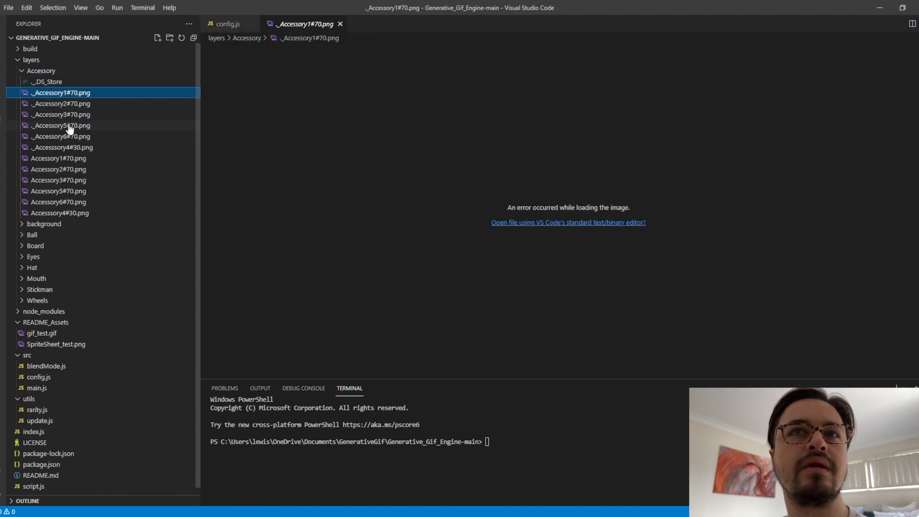
left_click(56, 126)
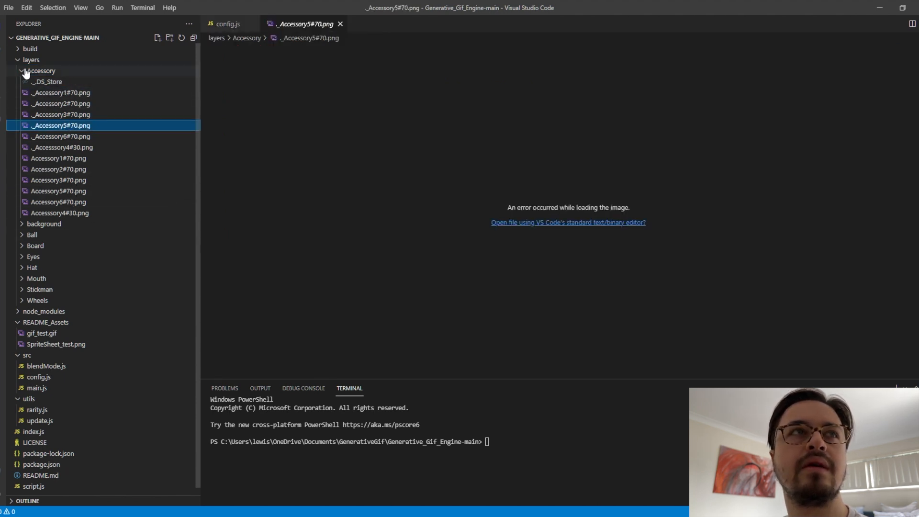
left_click(40, 81)
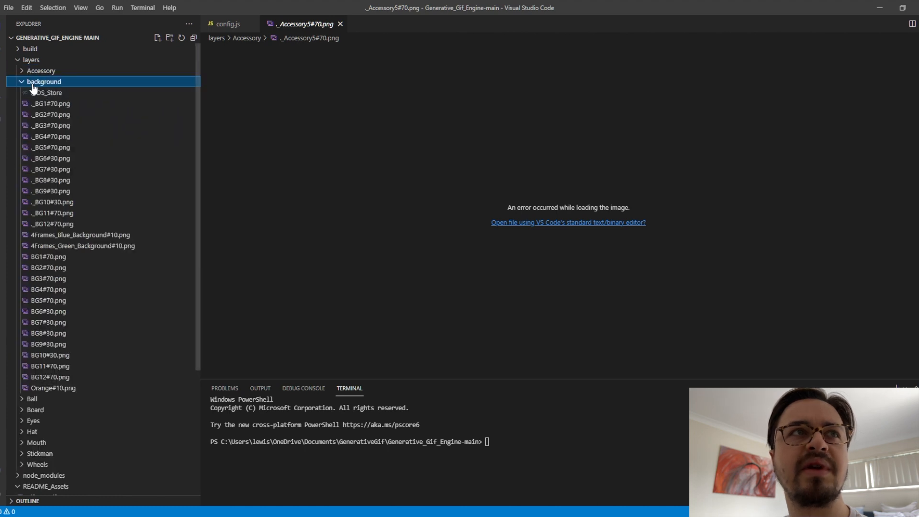
left_click(48, 190)
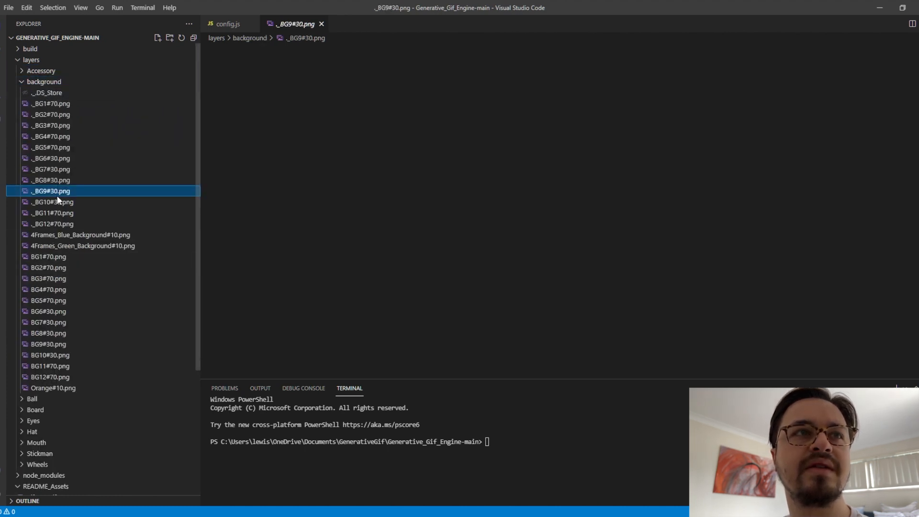
left_click(46, 289)
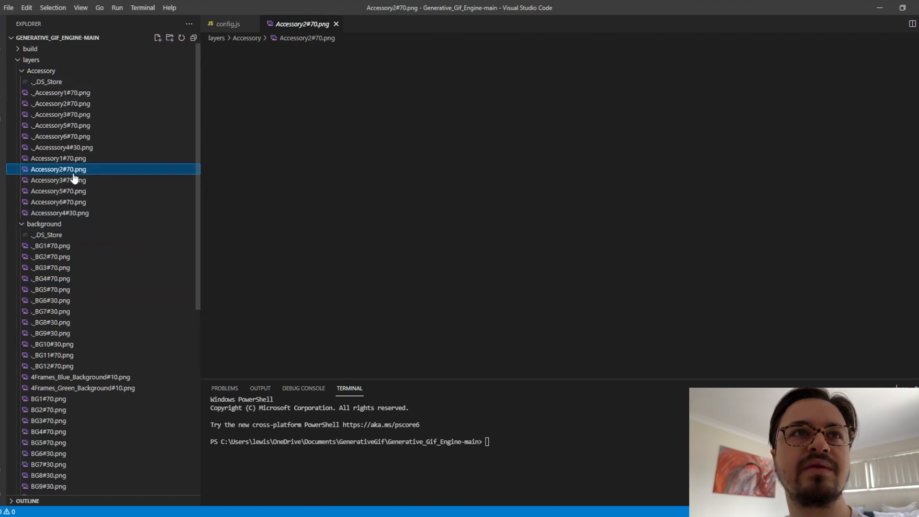
left_click(38, 71)
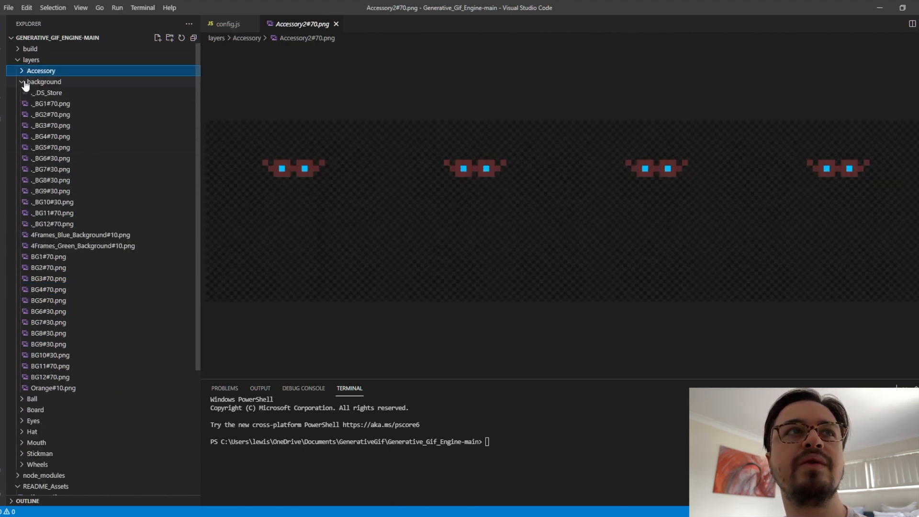
left_click(228, 24)
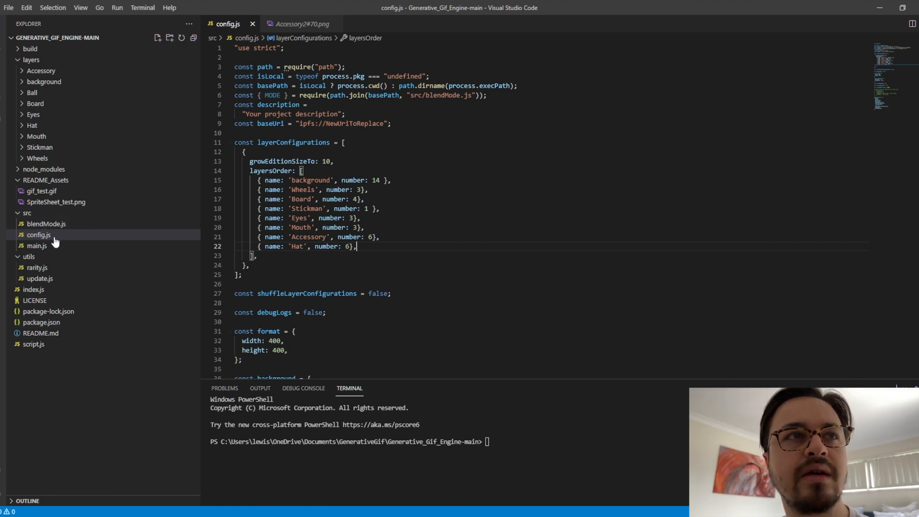
scroll("down", 3)
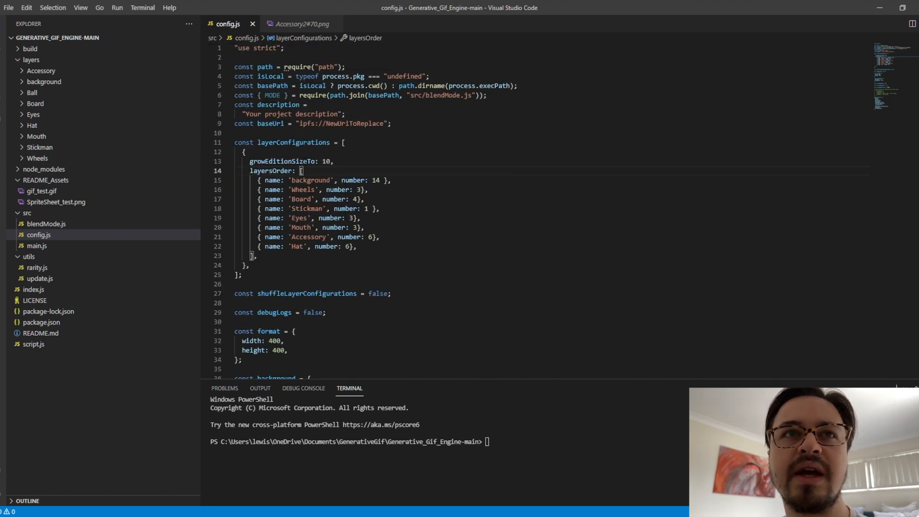
left_click_drag(234, 199, 357, 246)
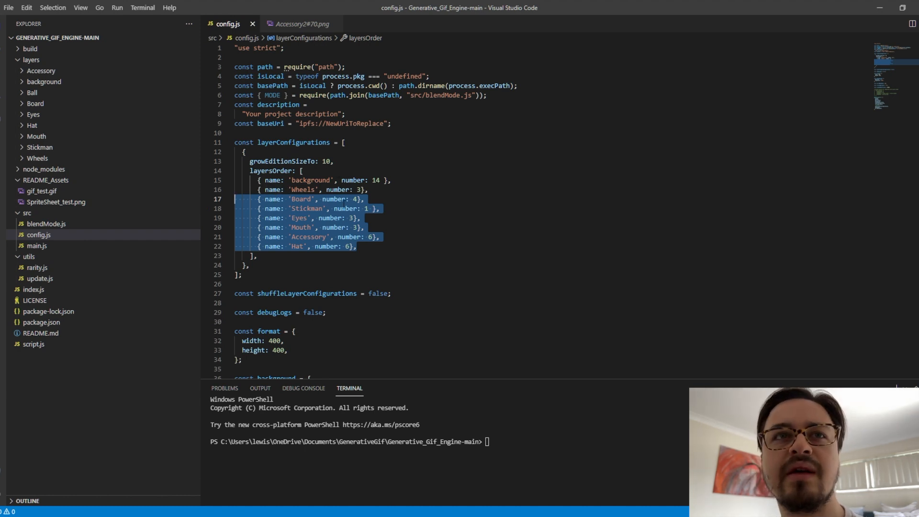
left_click(368, 190)
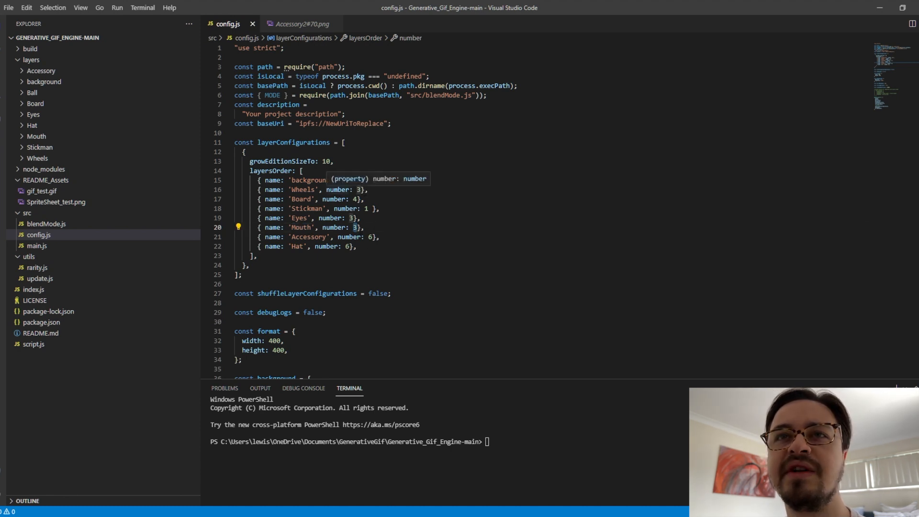
type("14 },")
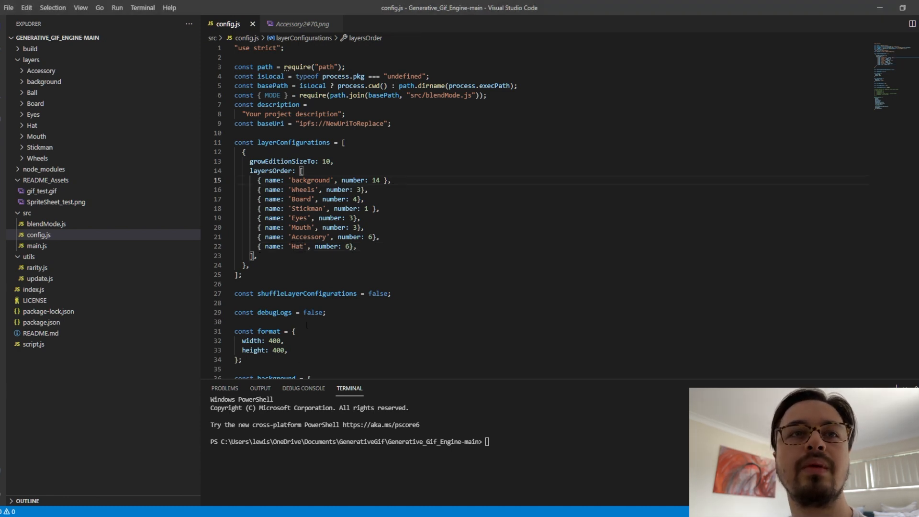
scroll("down", 3)
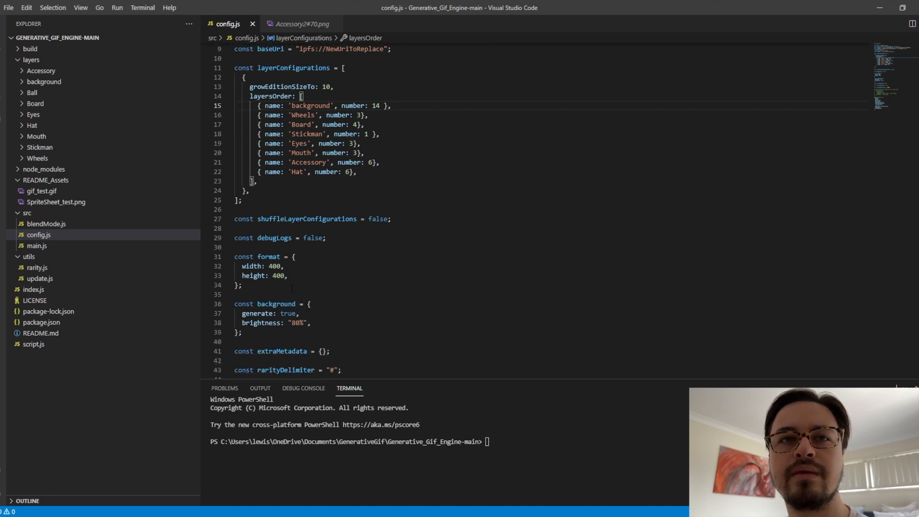
Run npm install (230 packages, 0 vulnerabilities) and inspect then collapse node_modules and layers.
type("npm install")
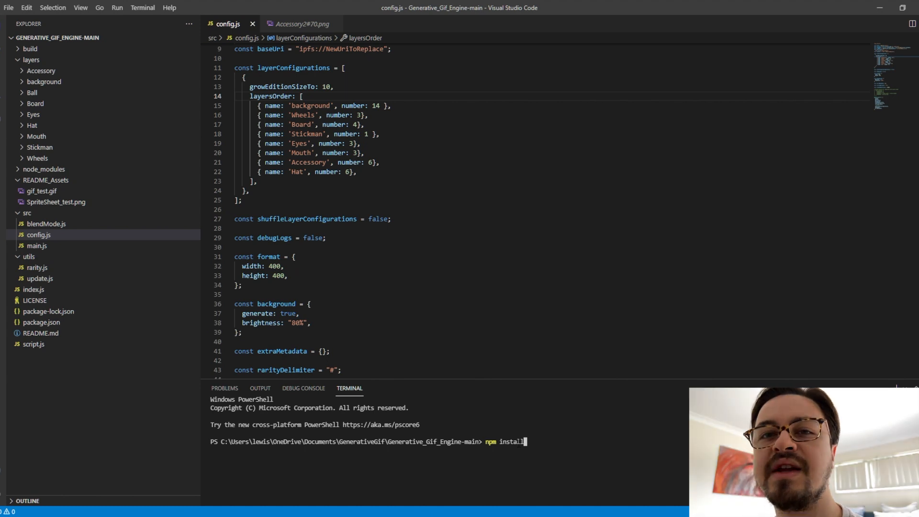
key("Enter")
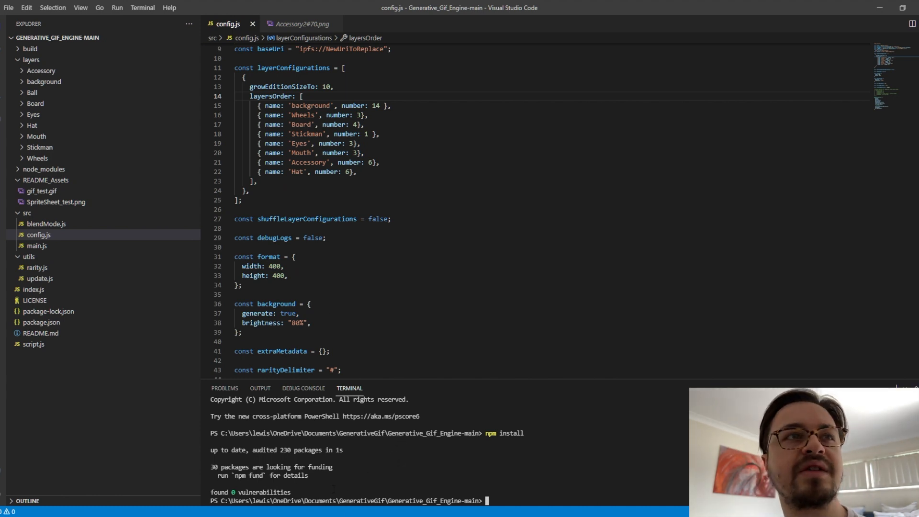
left_click(43, 169)
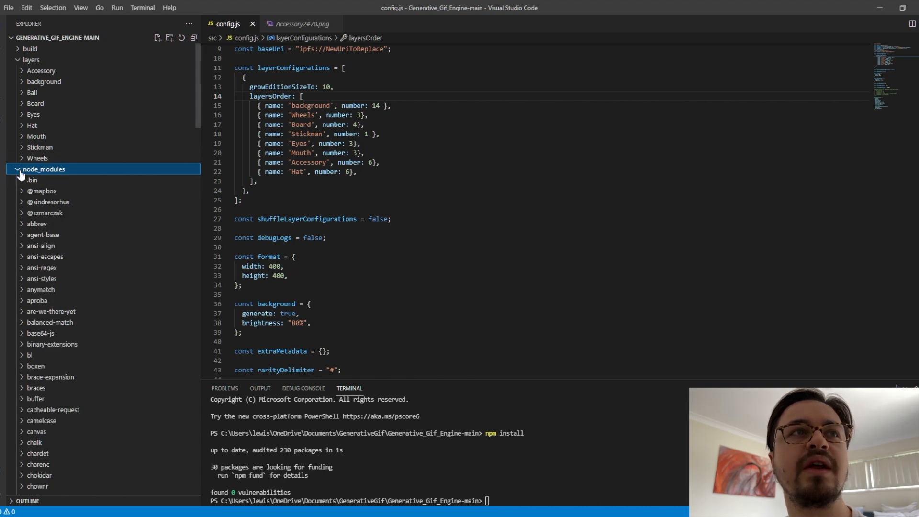
left_click(43, 168)
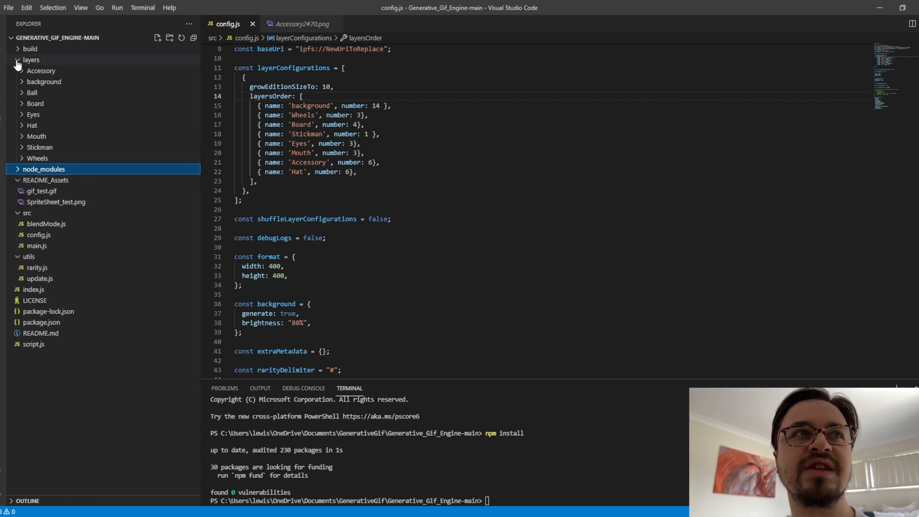
left_click(30, 59)
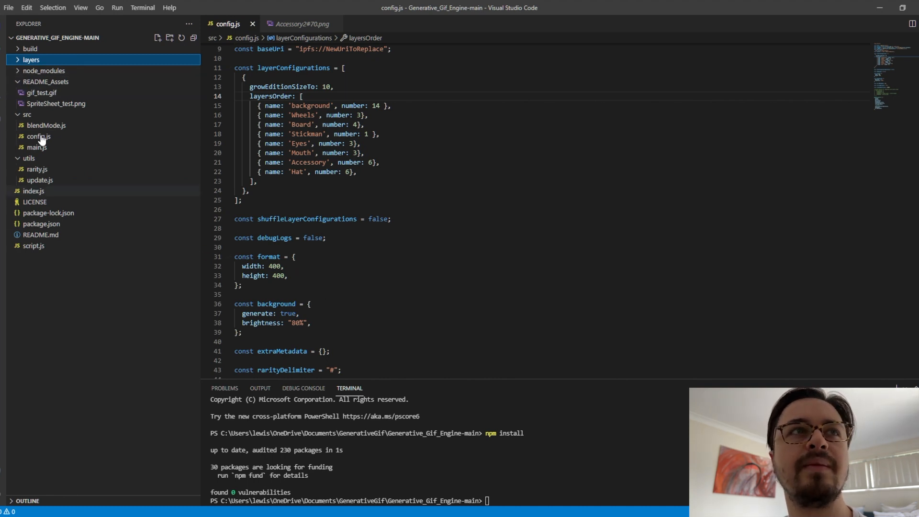
mouse_move(231, 239)
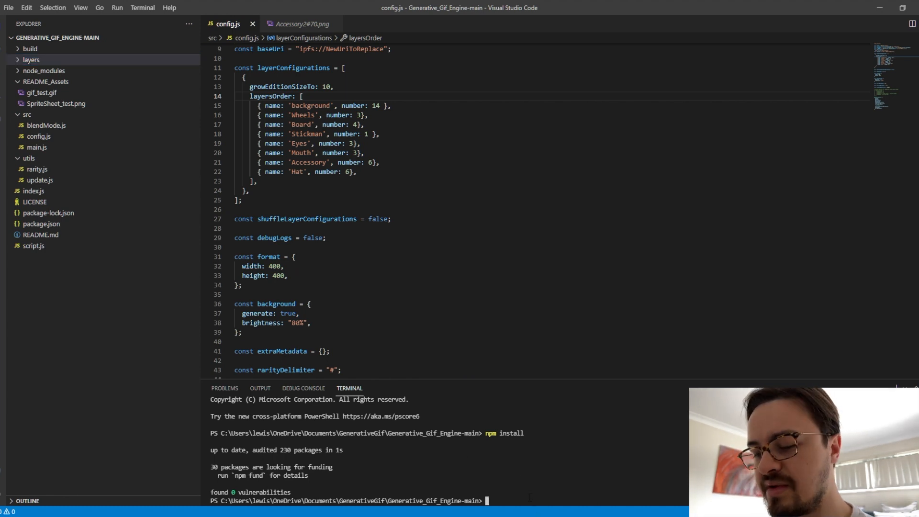
Run node index.js to generate editions 1 through 10 with their DNA hashes.
type("node index.")
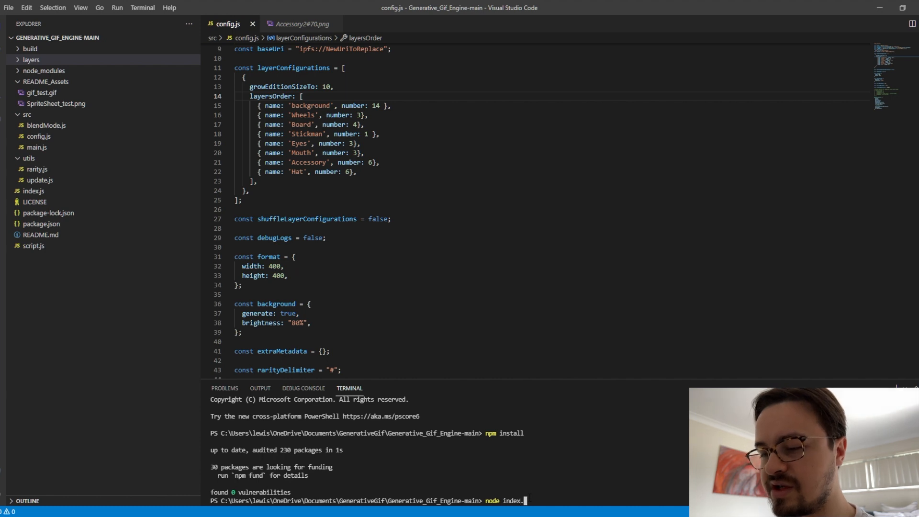
type("js")
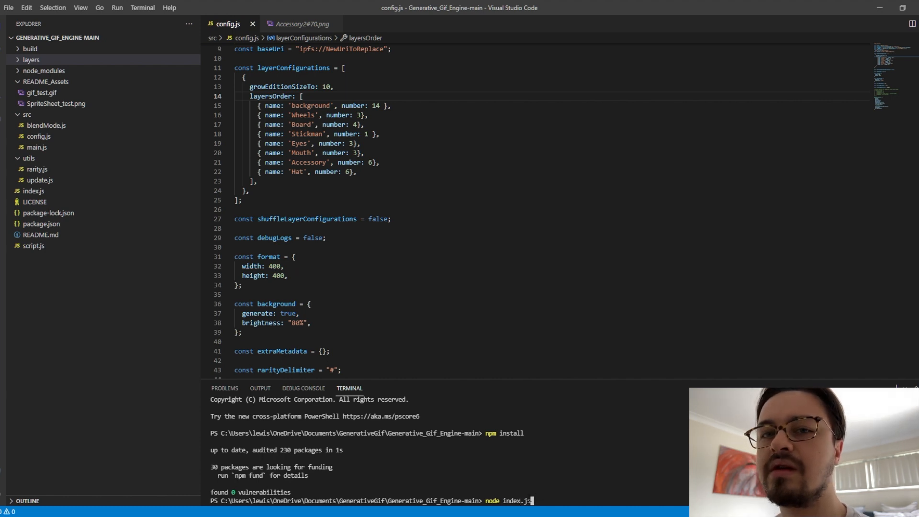
key("Enter")
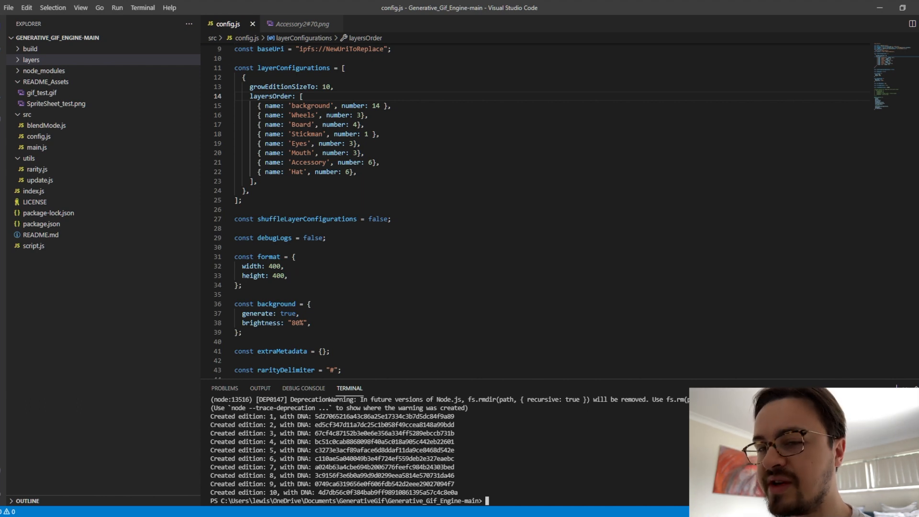
type("node ind")
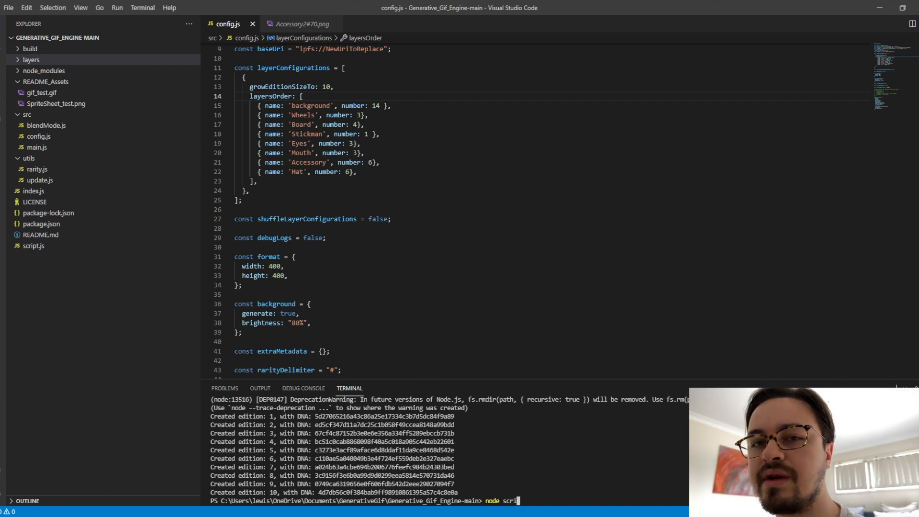
Run node script.js accepting build/images and all names, with 150 fps and auto width.
type("pt")
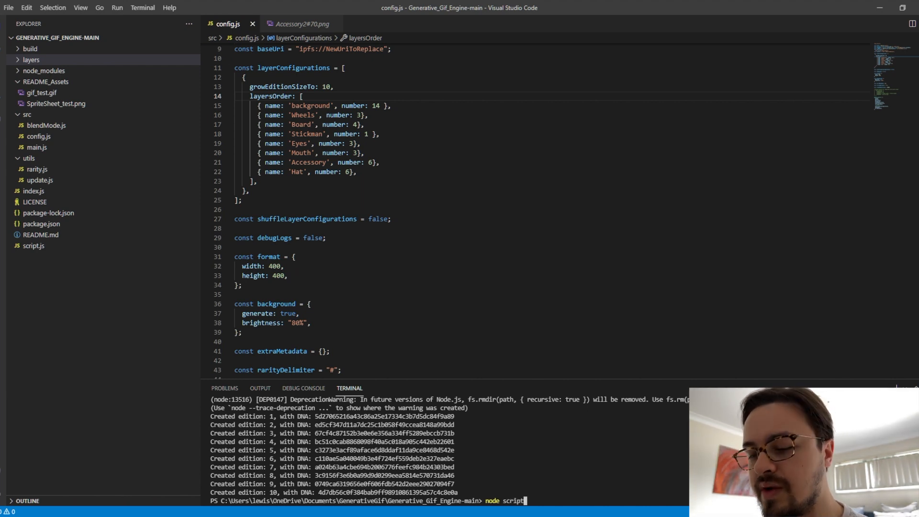
key("Enter")
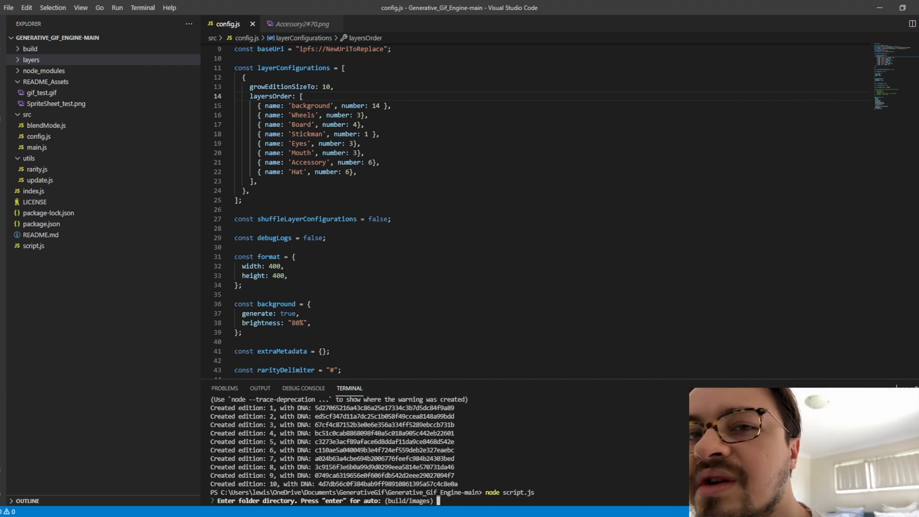
key("Enter")
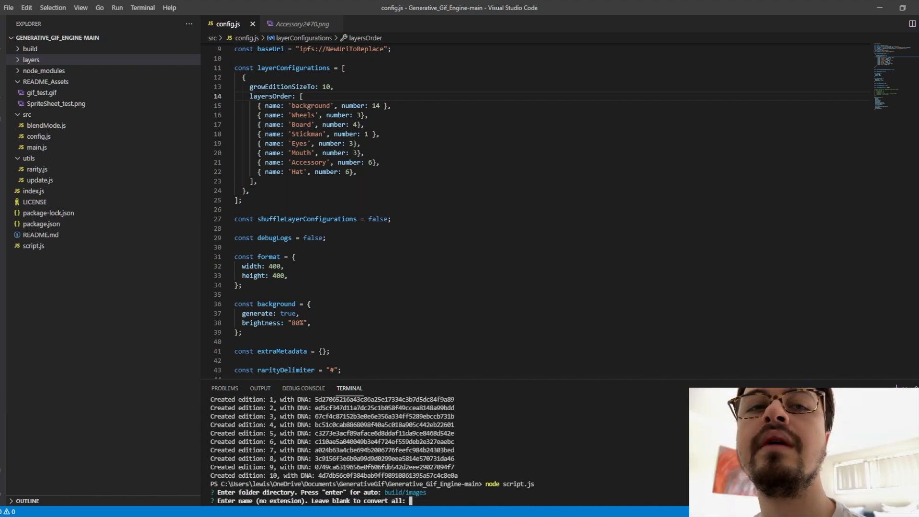
key("Enter")
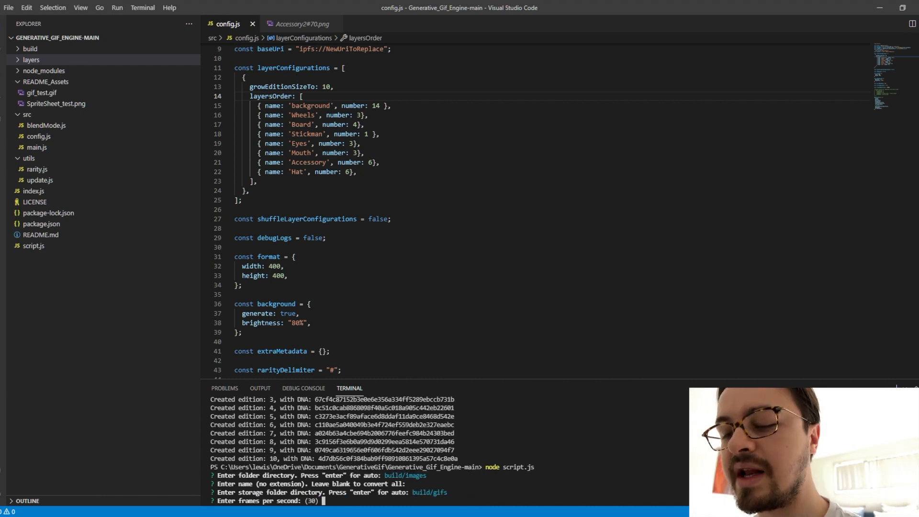
type("150")
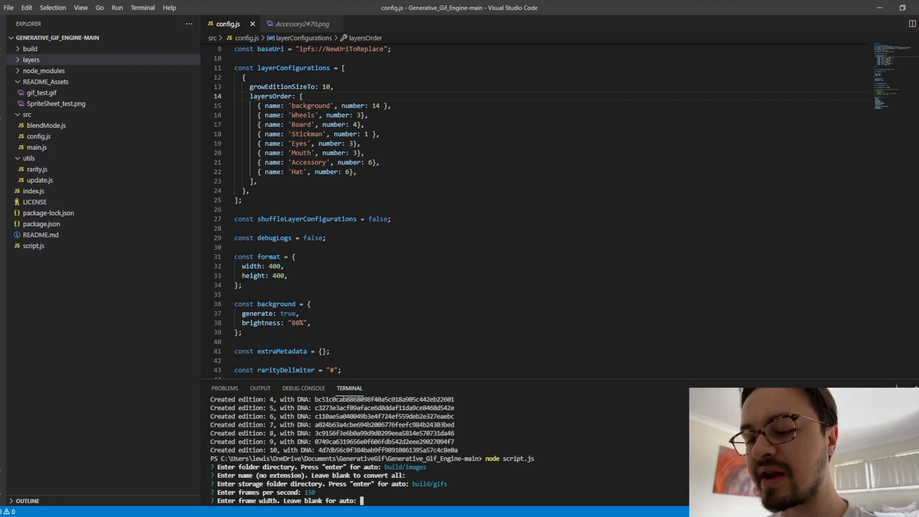
key("Enter")
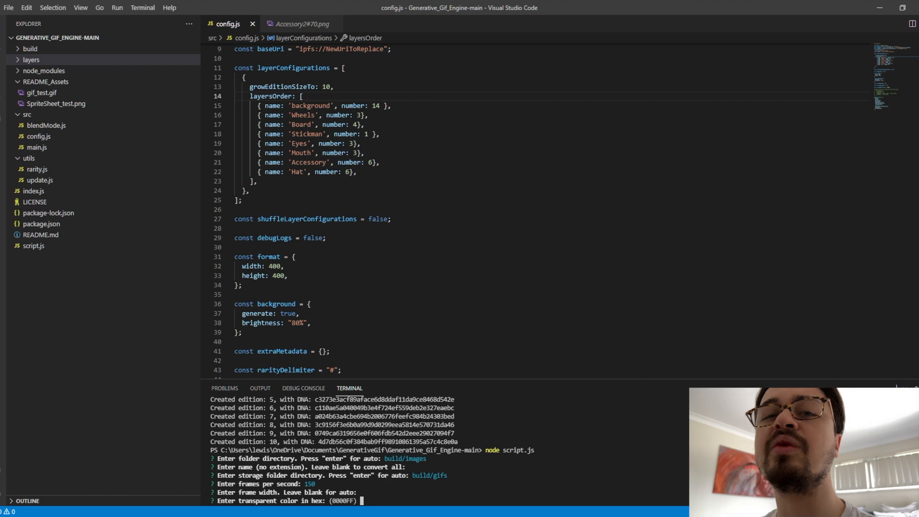
Set FFFFFF transparency and quality 10, then confirm the GIF conversion with Y.
type("FFFF")
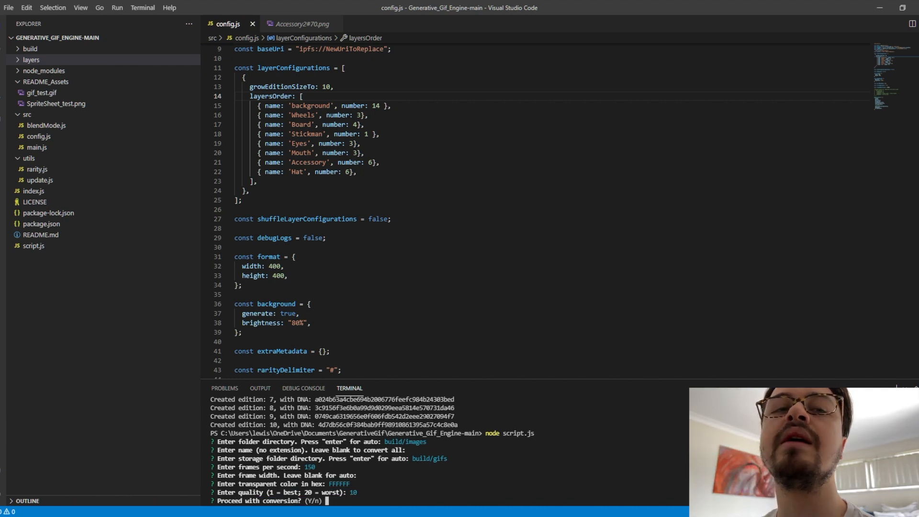
type("Y")
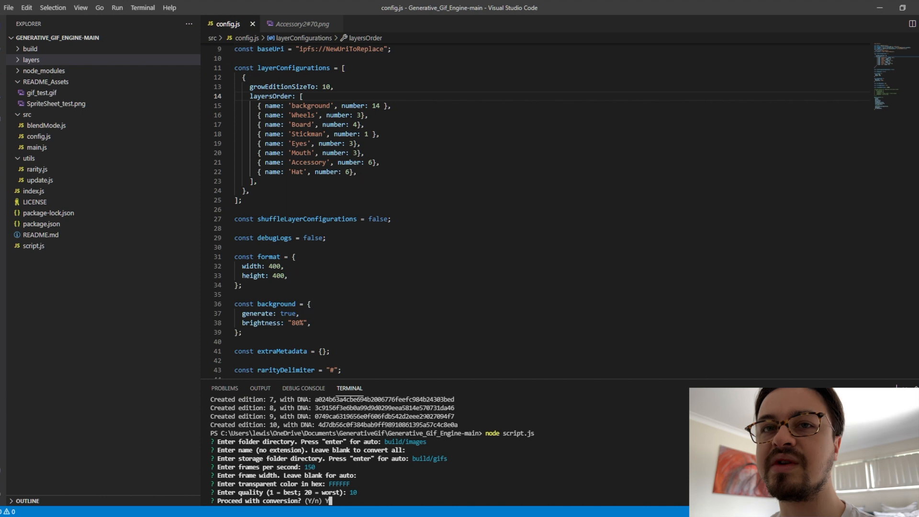
key("Enter")
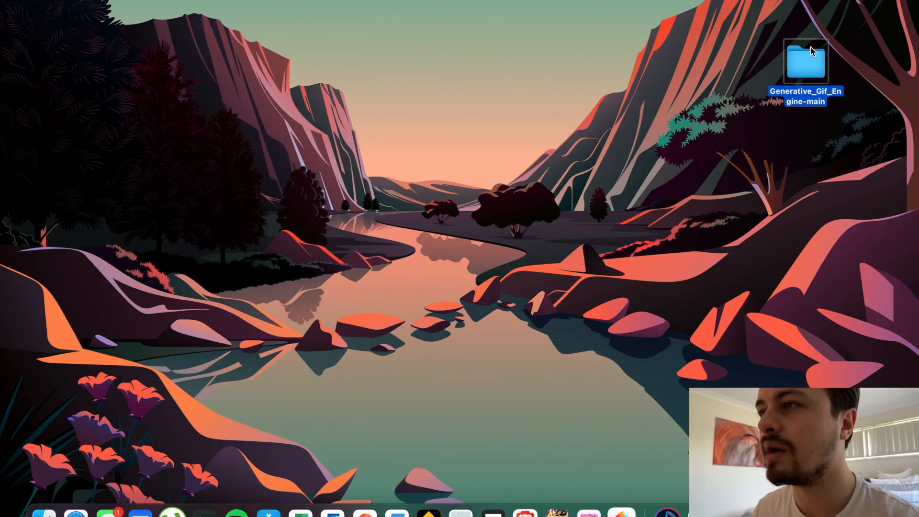
Browse in Finder to the project's build/gifs folder listing 1.gif through 9.gif.
double_click(806, 62)
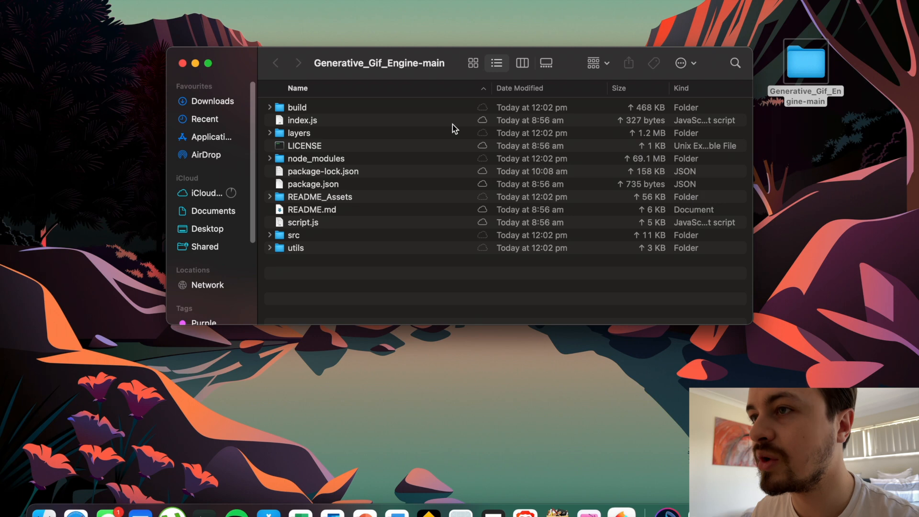
mouse_move(349, 128)
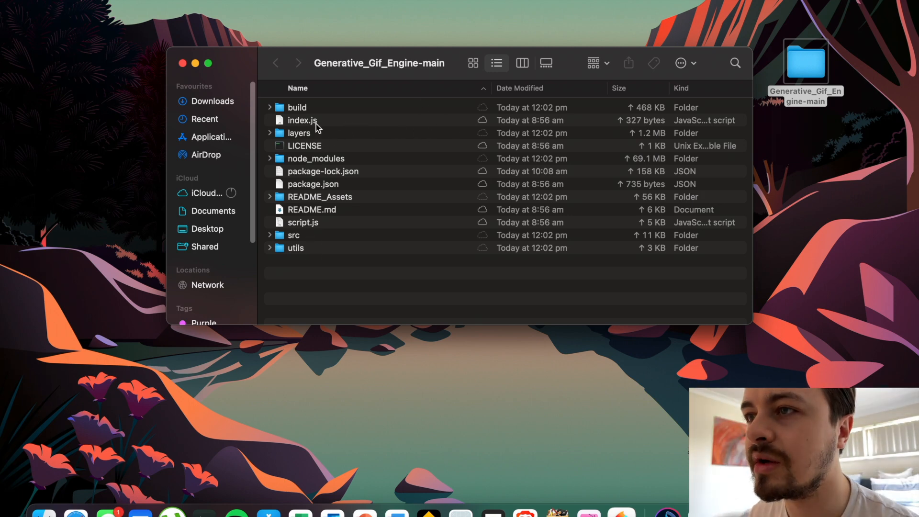
left_click(297, 107)
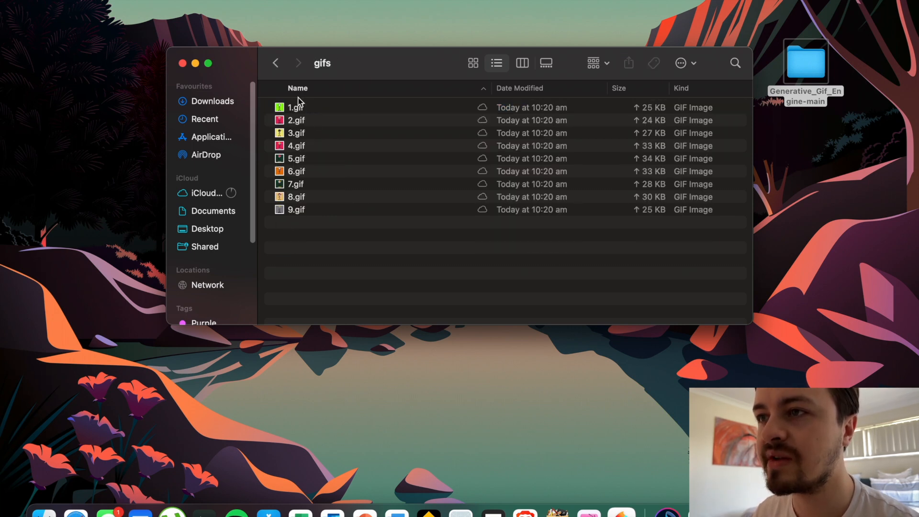
mouse_move(356, 239)
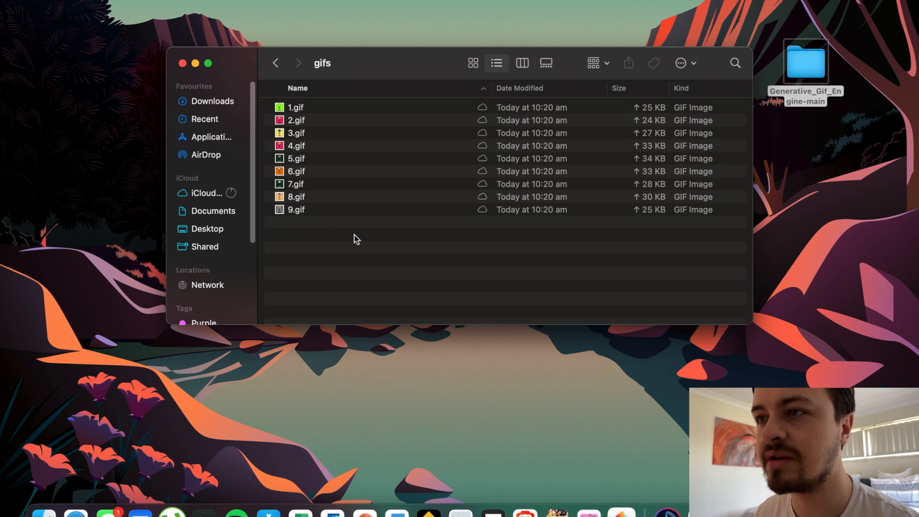
mouse_move(360, 215)
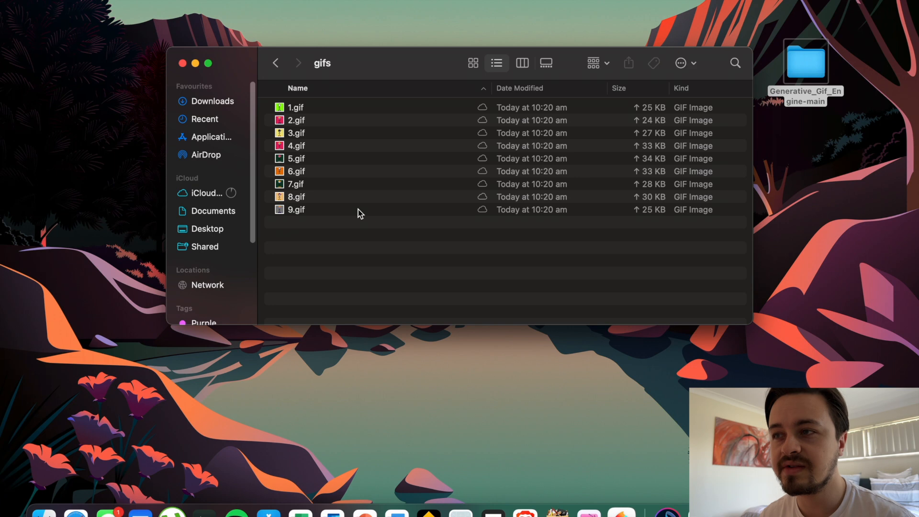
mouse_move(378, 199)
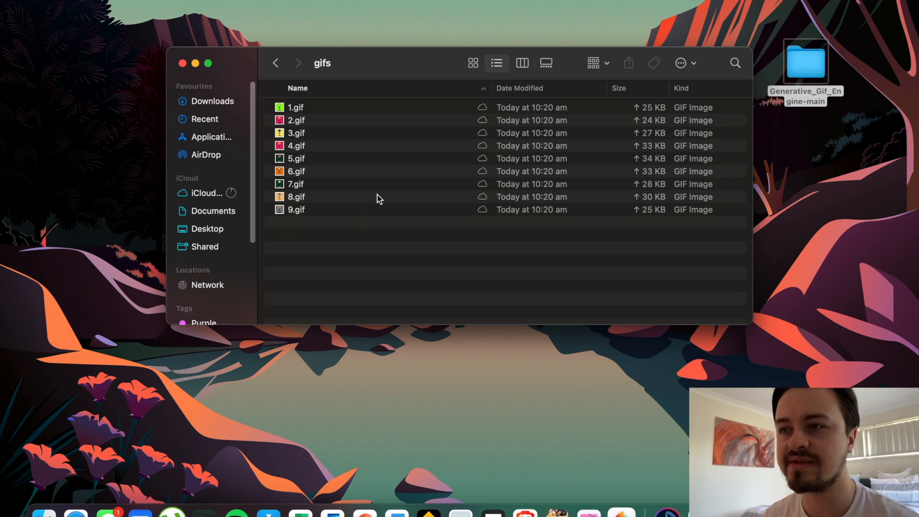